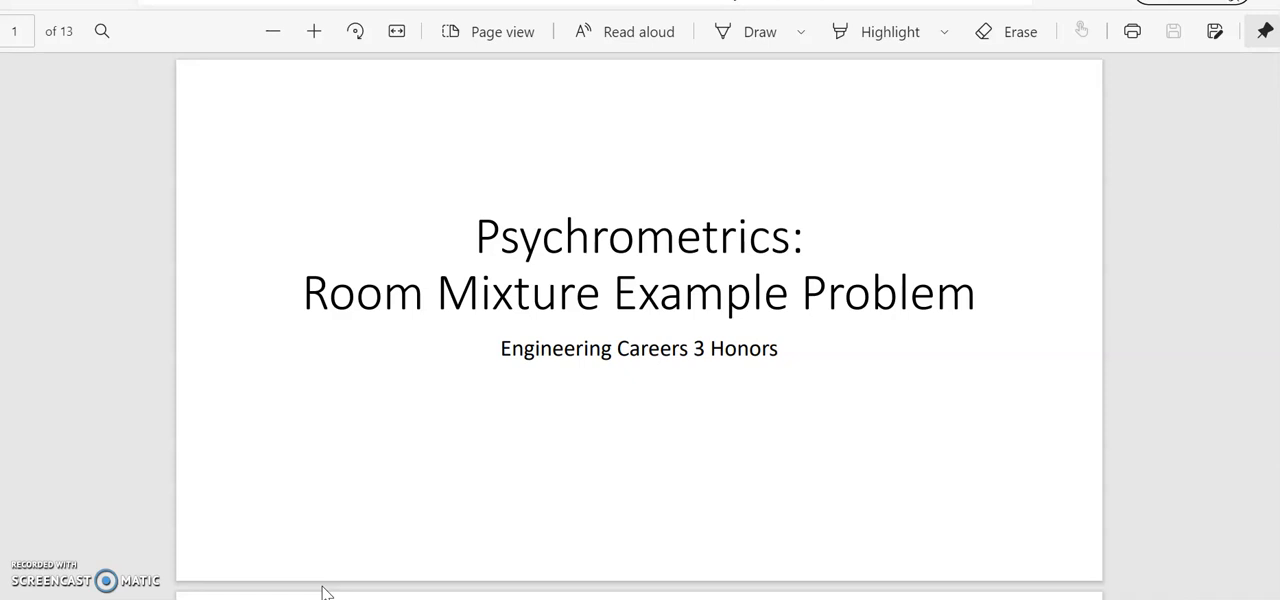
Step: Scroll the PDF past the title page to page 2, The Problem
{"action": "scroll", "scroll_direction": "down", "scroll_amount": 3}
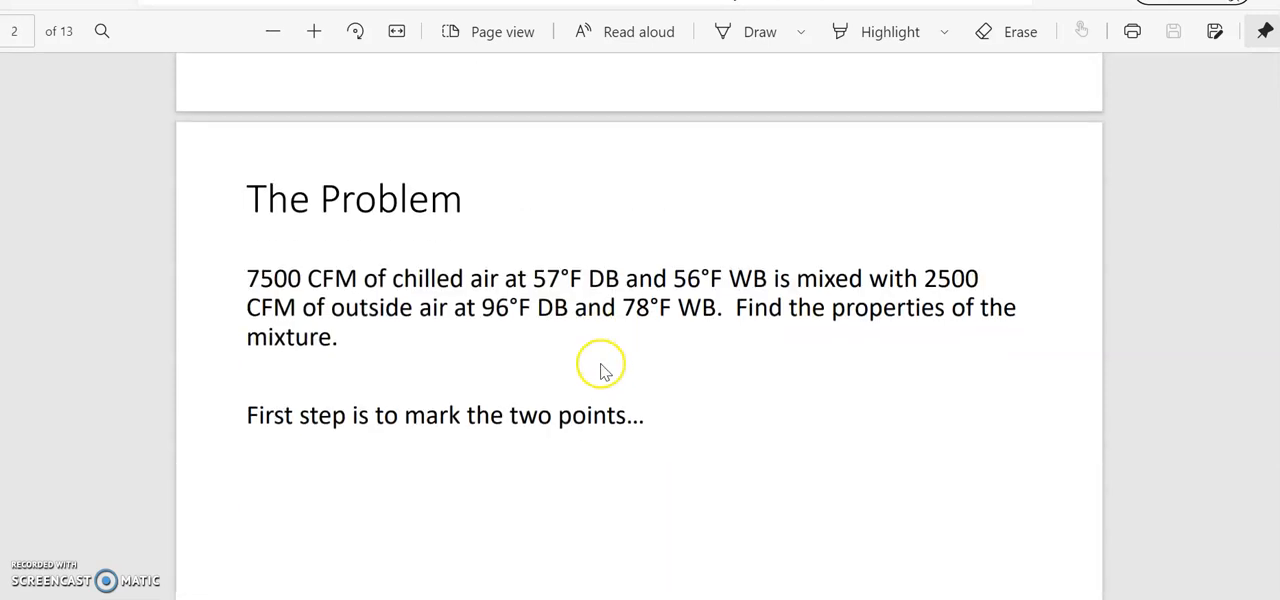
{"action": "mouse_move", "coordinate": [305, 305]}
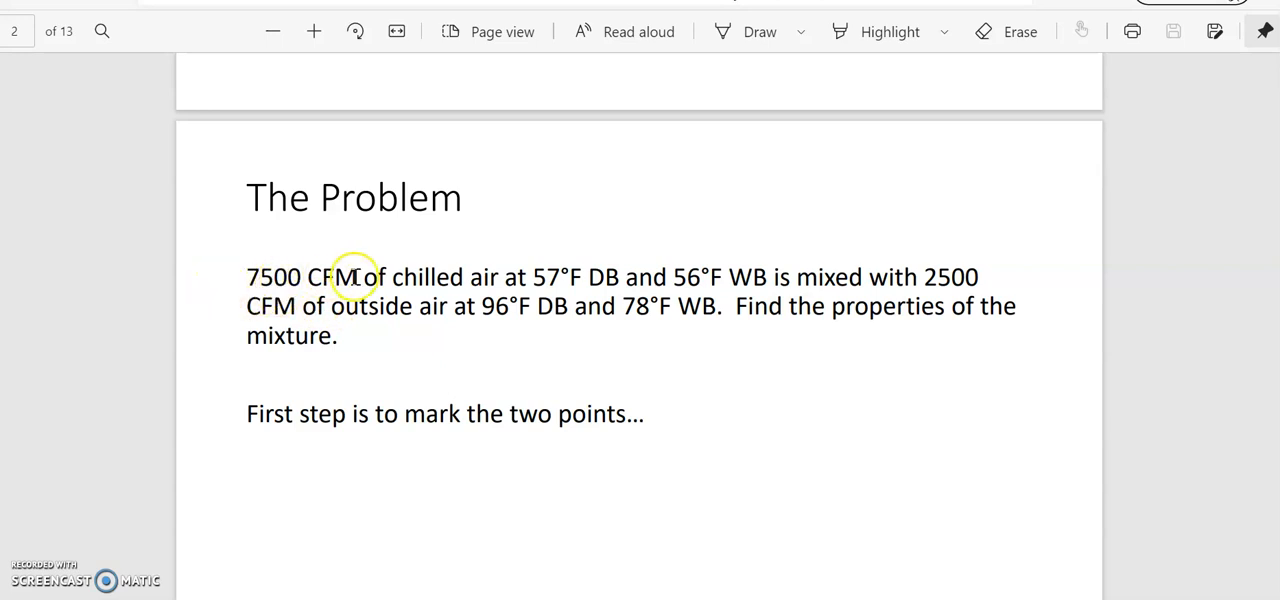
{"action": "mouse_move", "coordinate": [573, 277]}
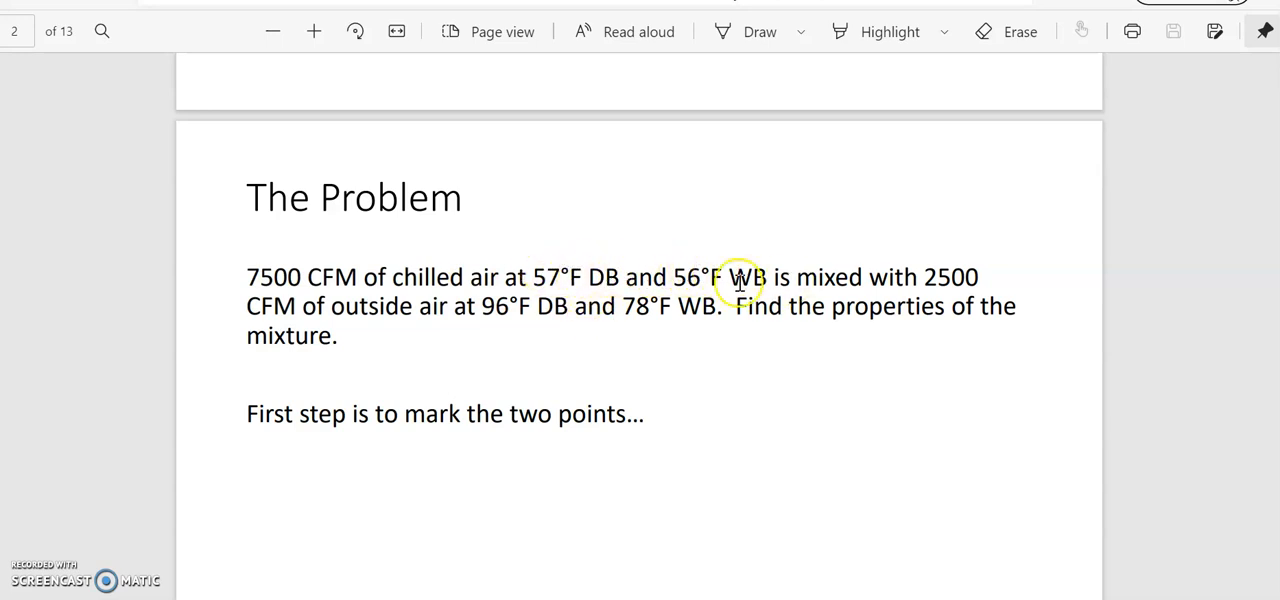
{"action": "mouse_move", "coordinate": [925, 277]}
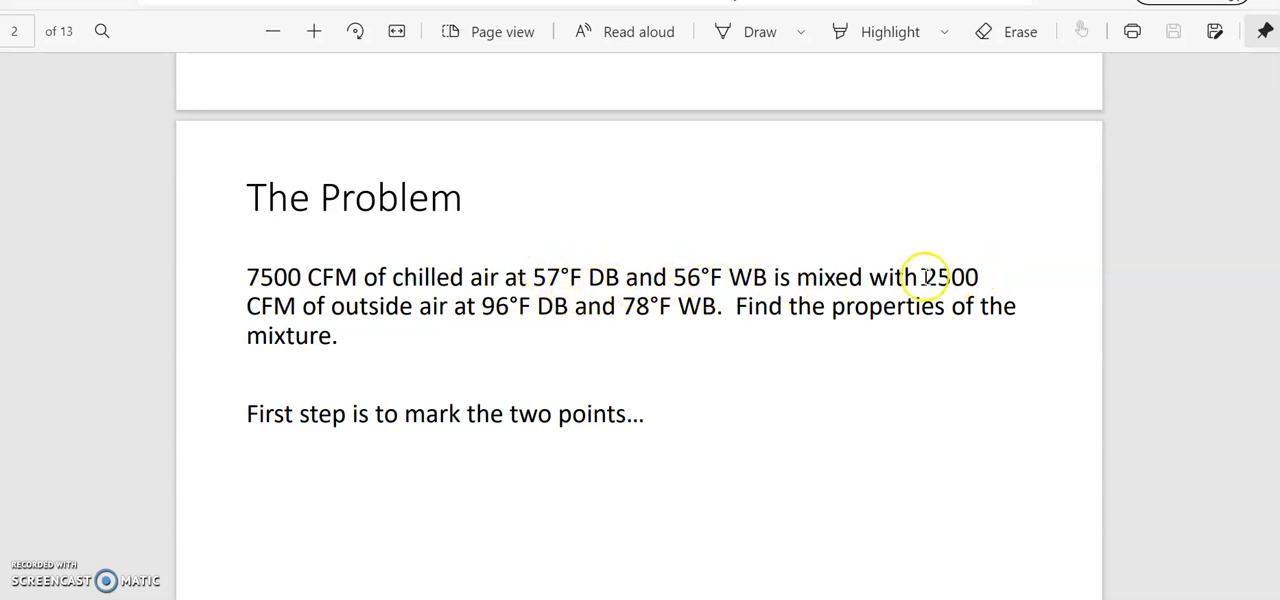
{"action": "mouse_move", "coordinate": [233, 338]}
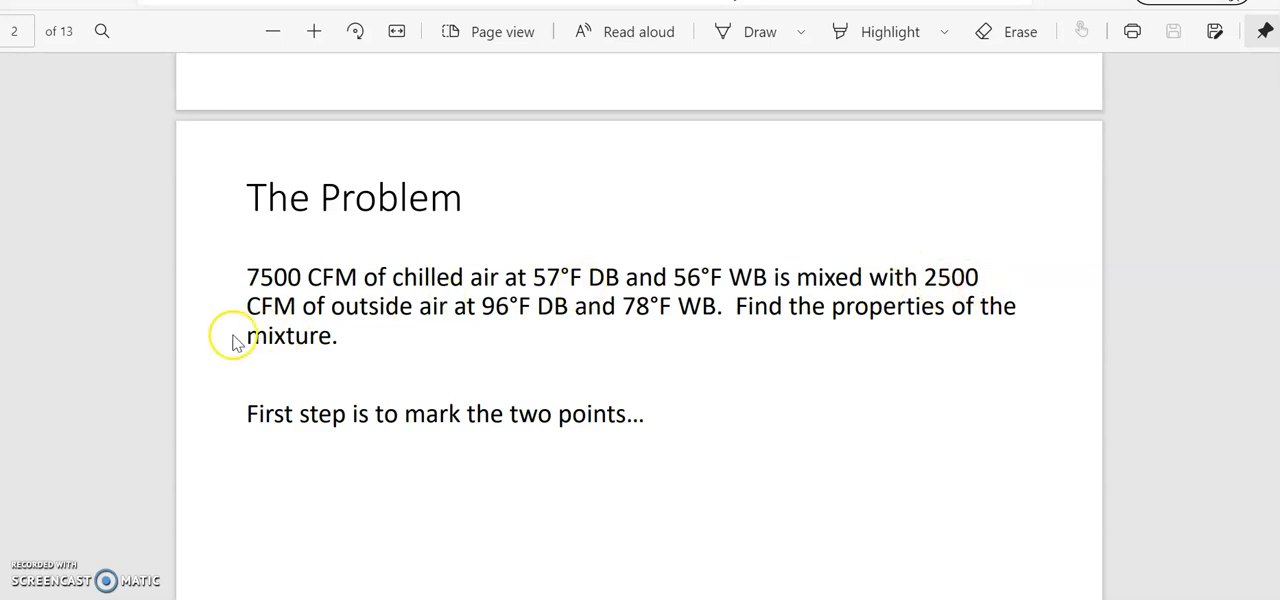
{"action": "mouse_move", "coordinate": [465, 308]}
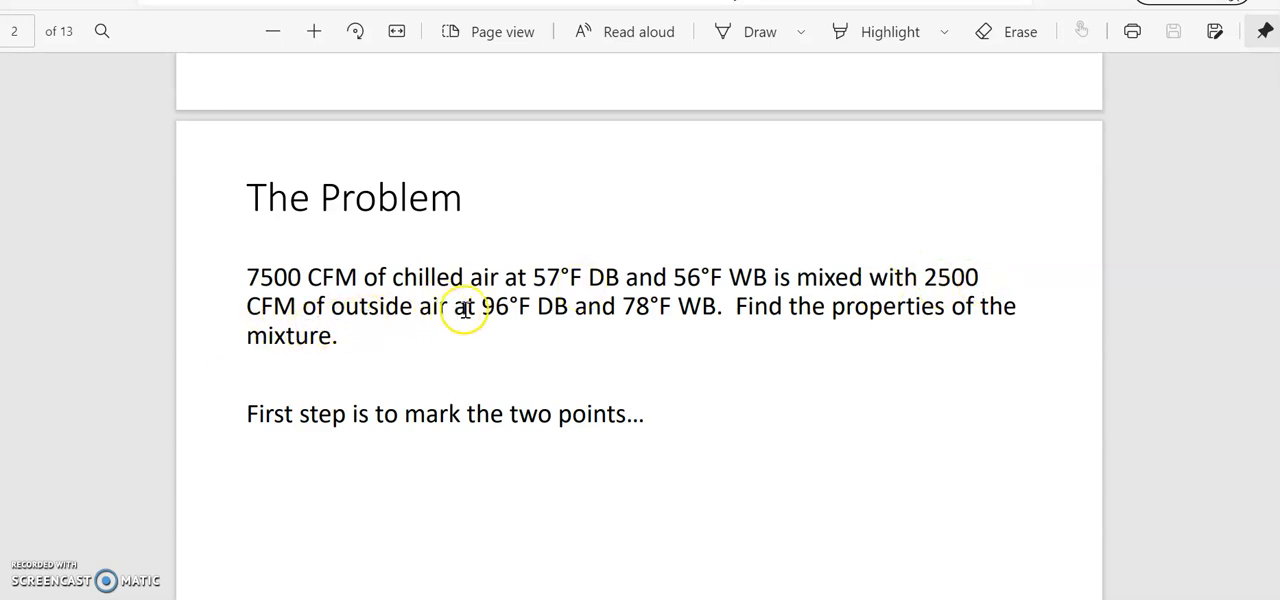
{"action": "mouse_move", "coordinate": [685, 306]}
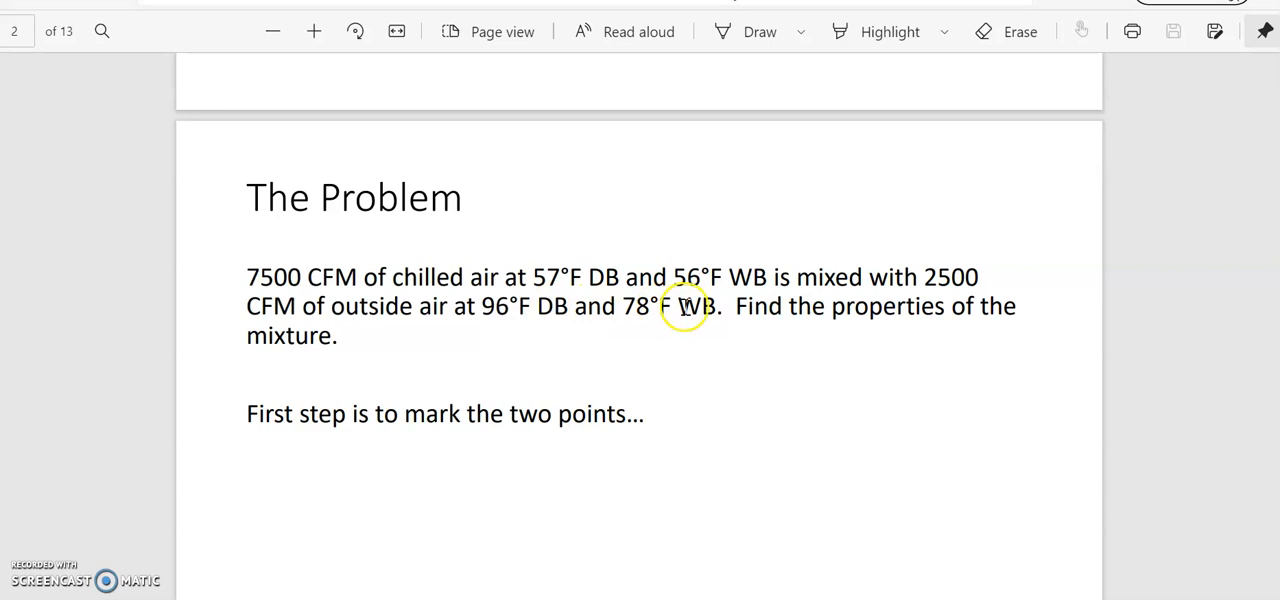
{"action": "mouse_move", "coordinate": [490, 315]}
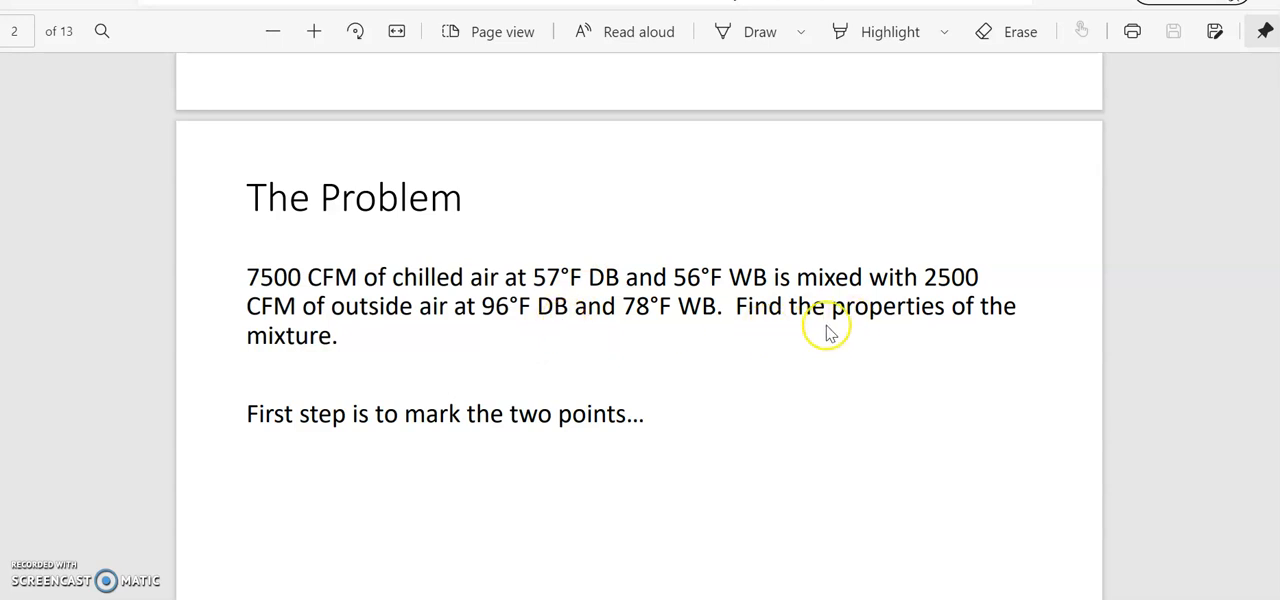
{"action": "mouse_move", "coordinate": [287, 390]}
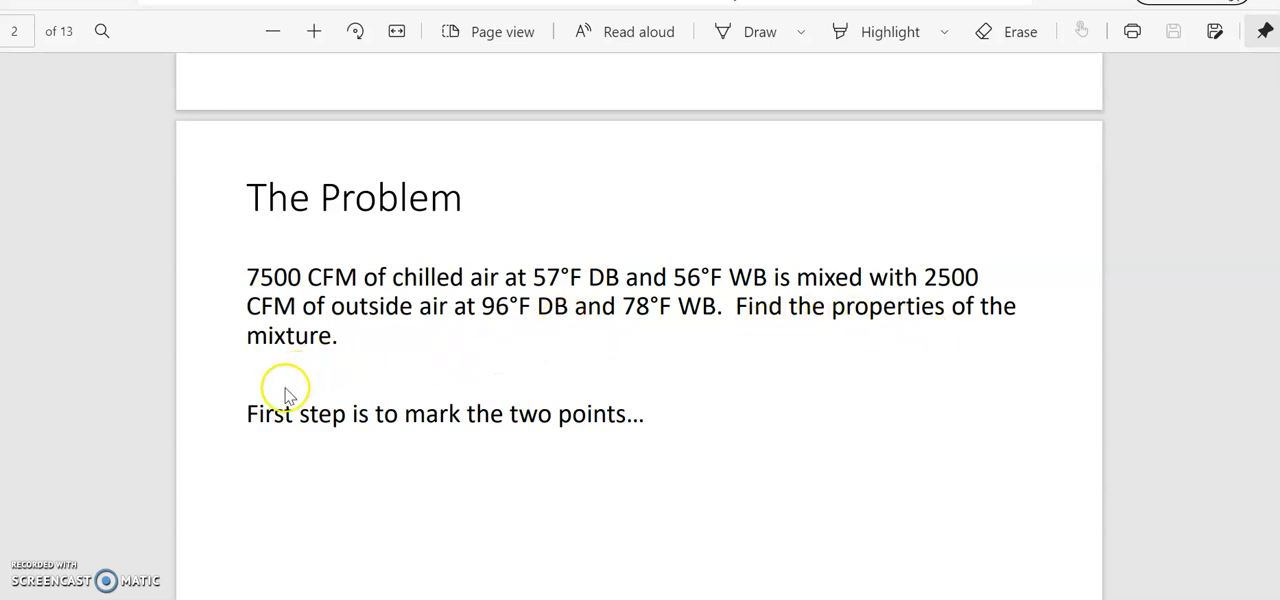
{"action": "mouse_move", "coordinate": [378, 425]}
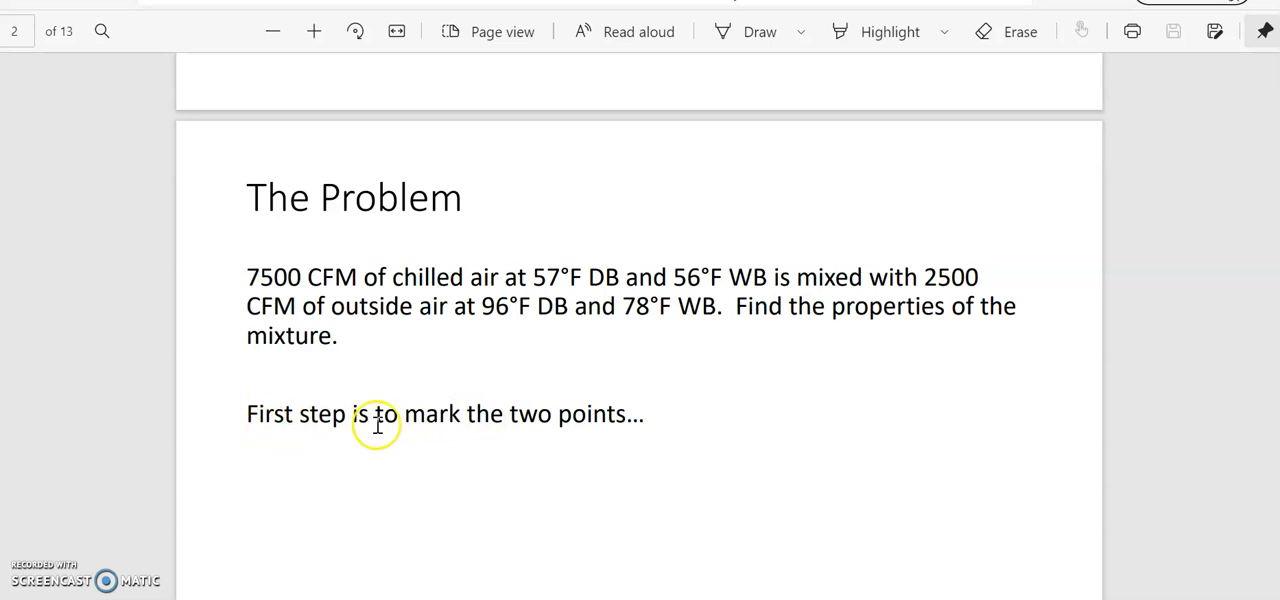
{"action": "mouse_move", "coordinate": [528, 428]}
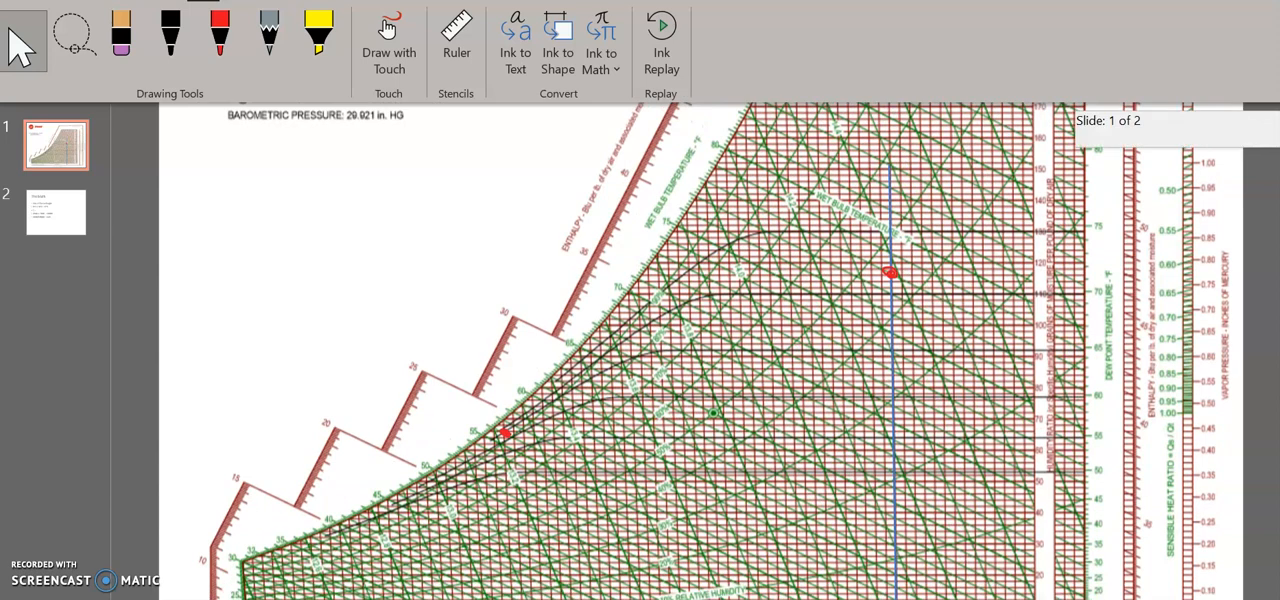
{"action": "scroll", "scroll_direction": "down", "scroll_amount": 3}
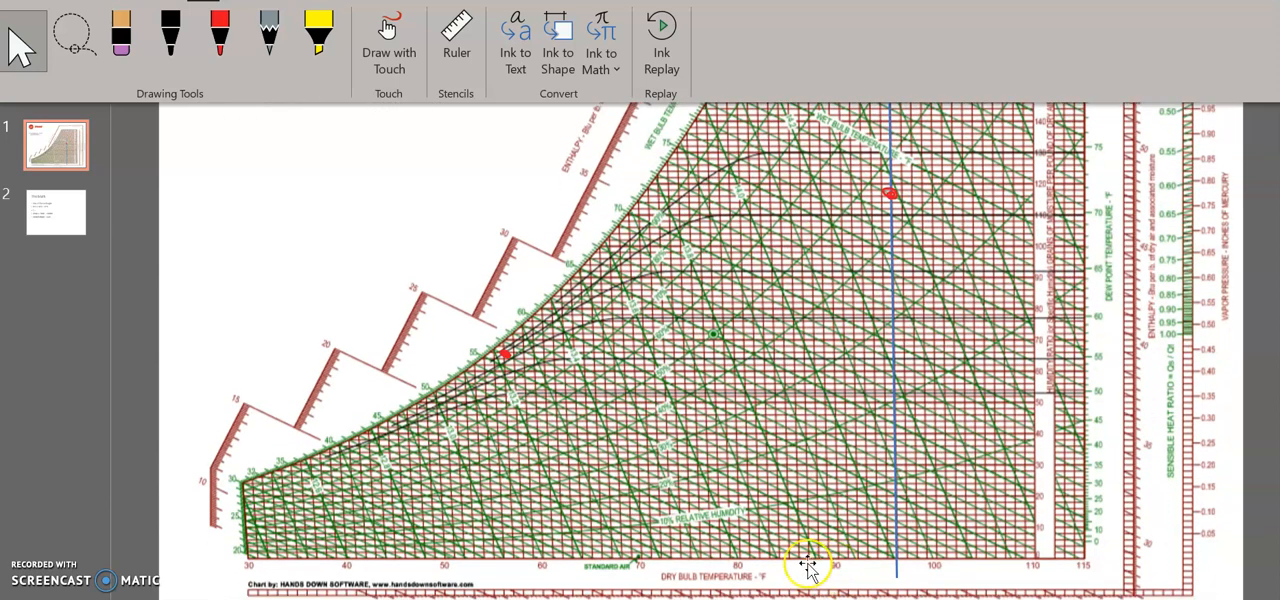
{"action": "mouse_move", "coordinate": [510, 572]}
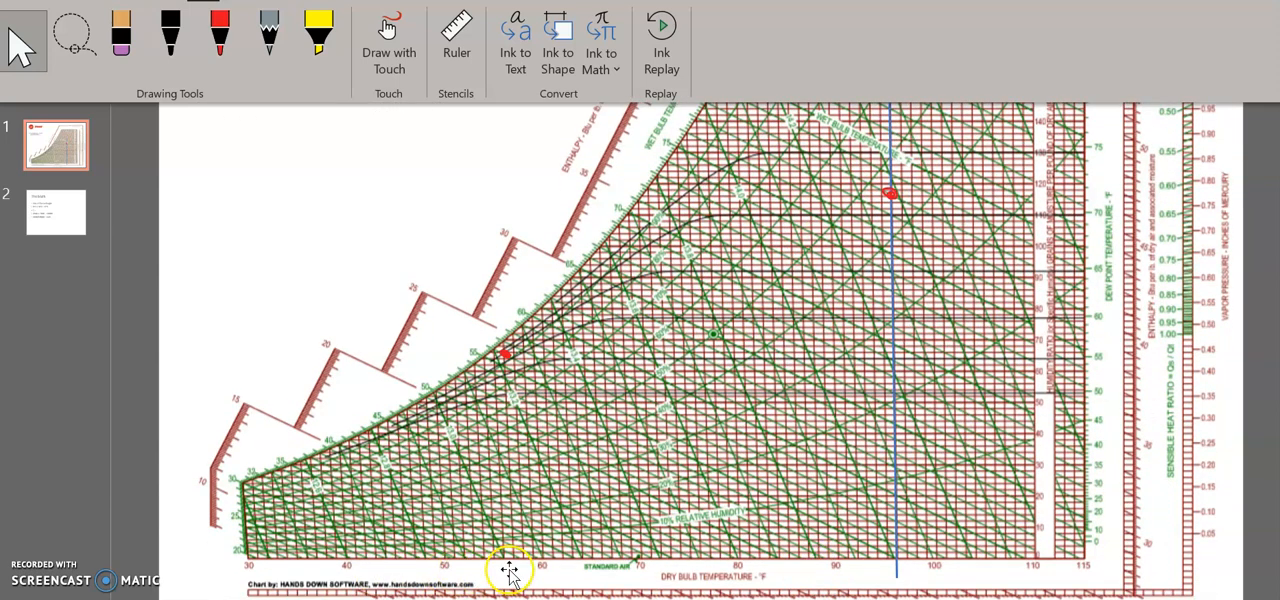
{"action": "mouse_move", "coordinate": [510, 470]}
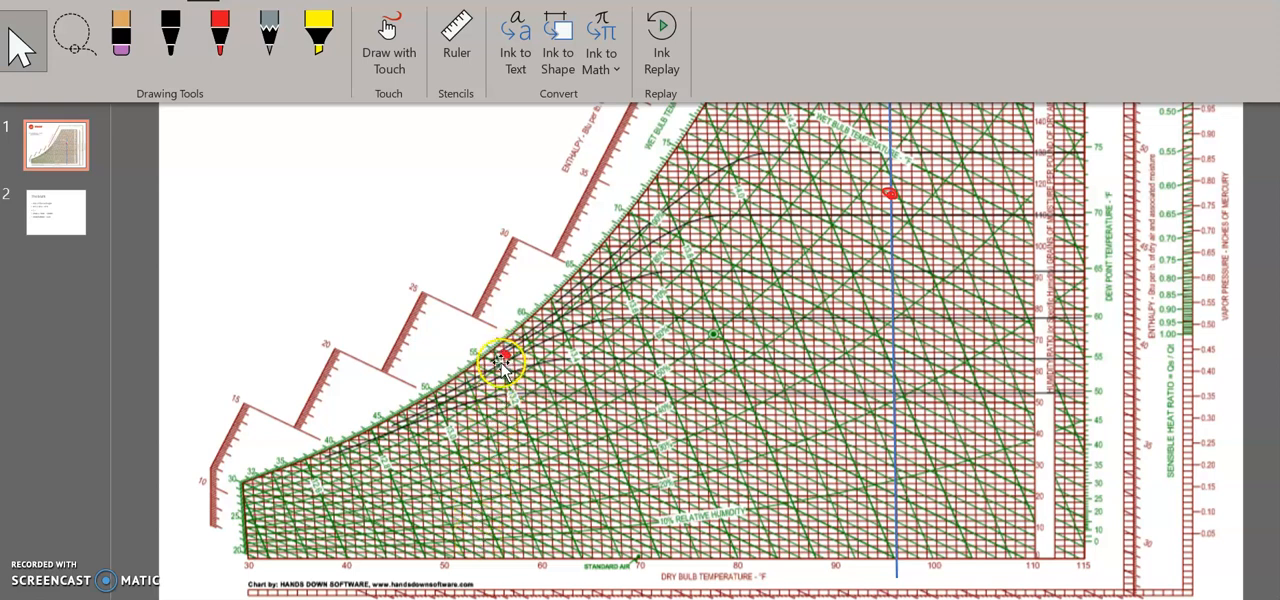
{"action": "mouse_move", "coordinate": [885, 570]}
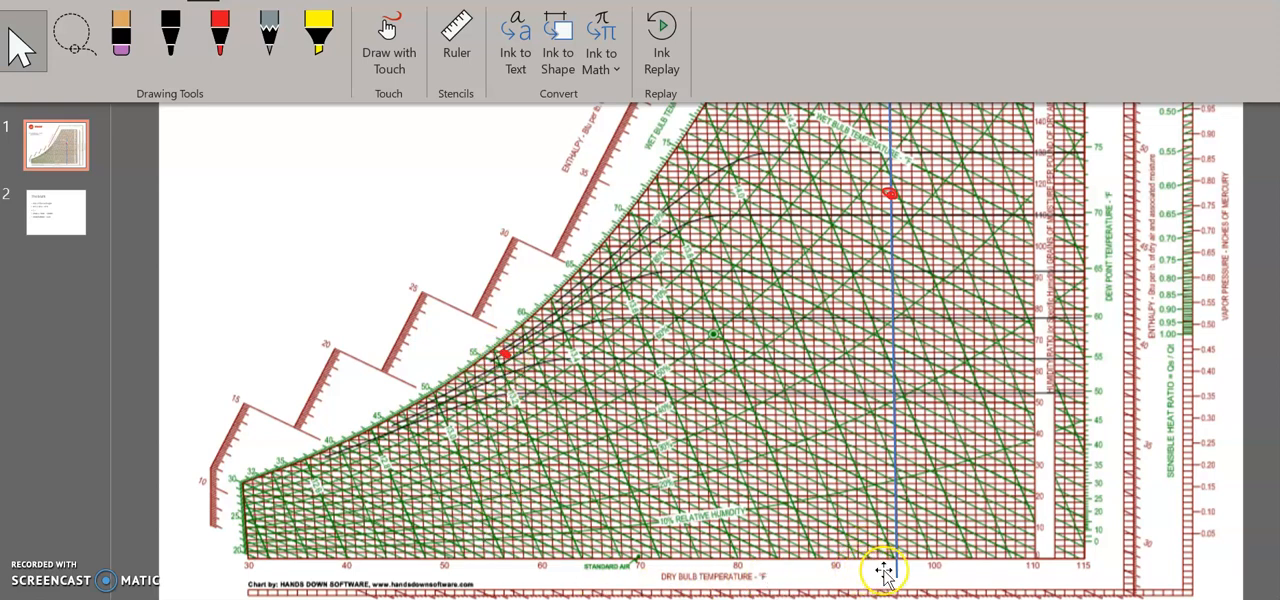
{"action": "mouse_move", "coordinate": [835, 568]}
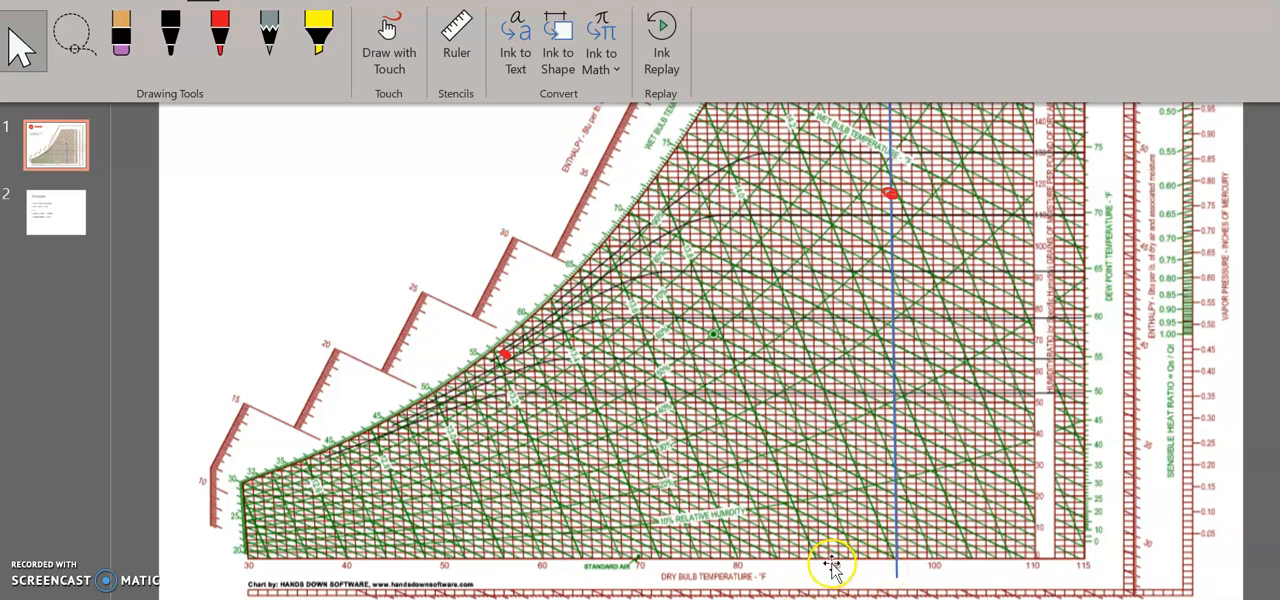
{"action": "mouse_move", "coordinate": [725, 160]}
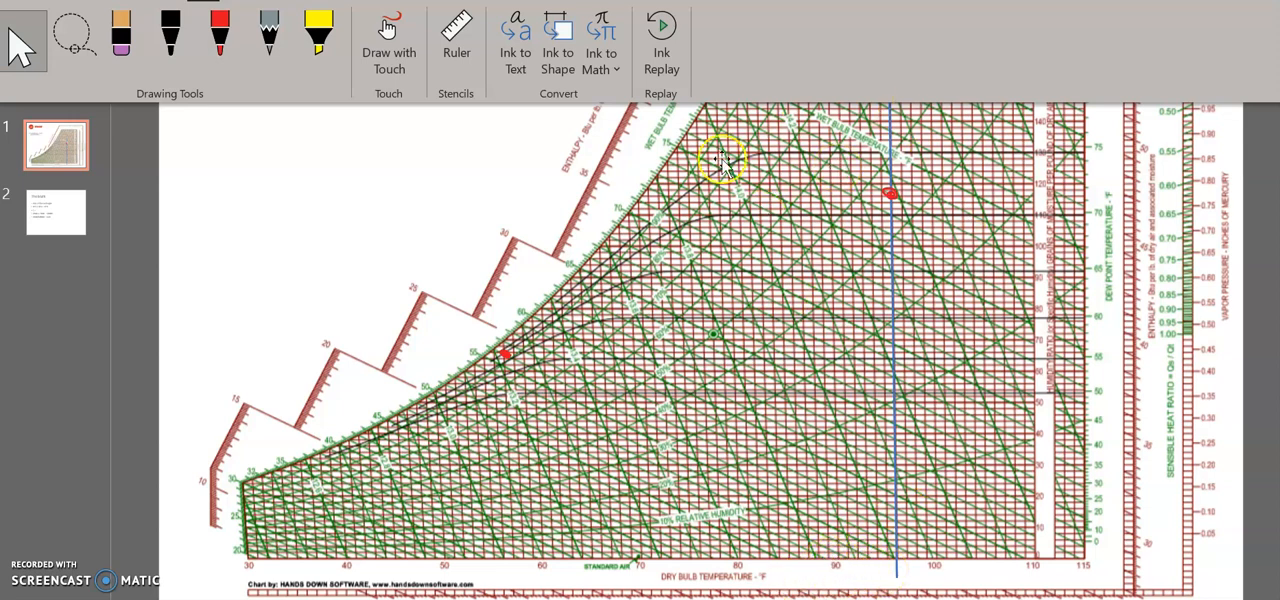
{"action": "mouse_move", "coordinate": [865, 405]}
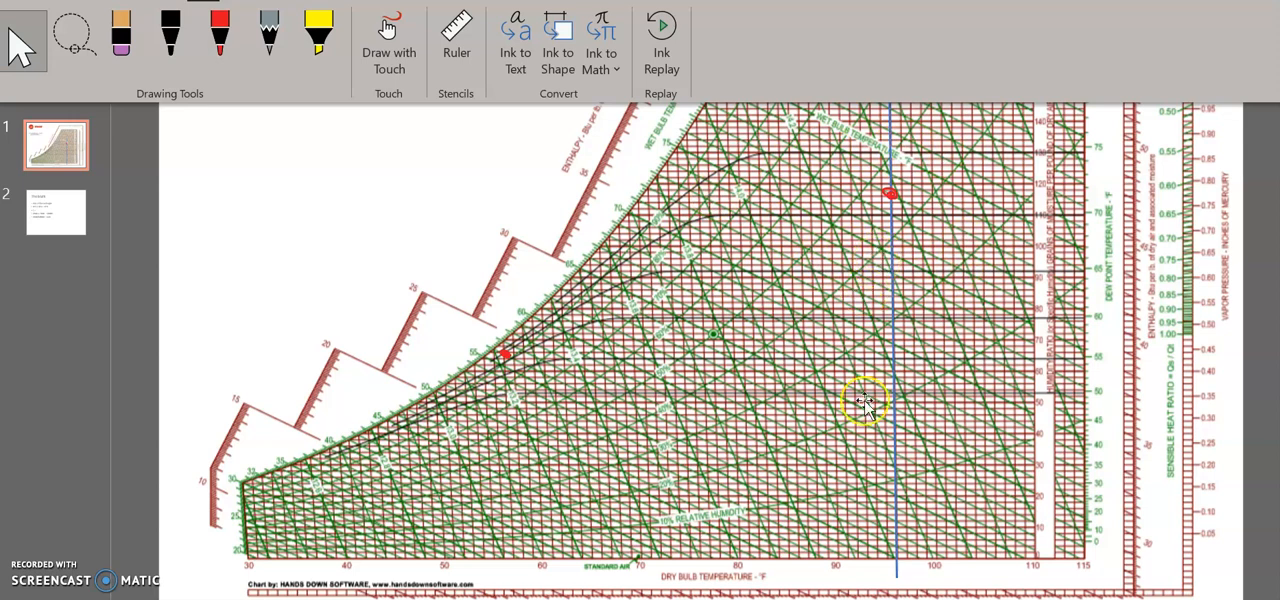
{"action": "mouse_move", "coordinate": [855, 565]}
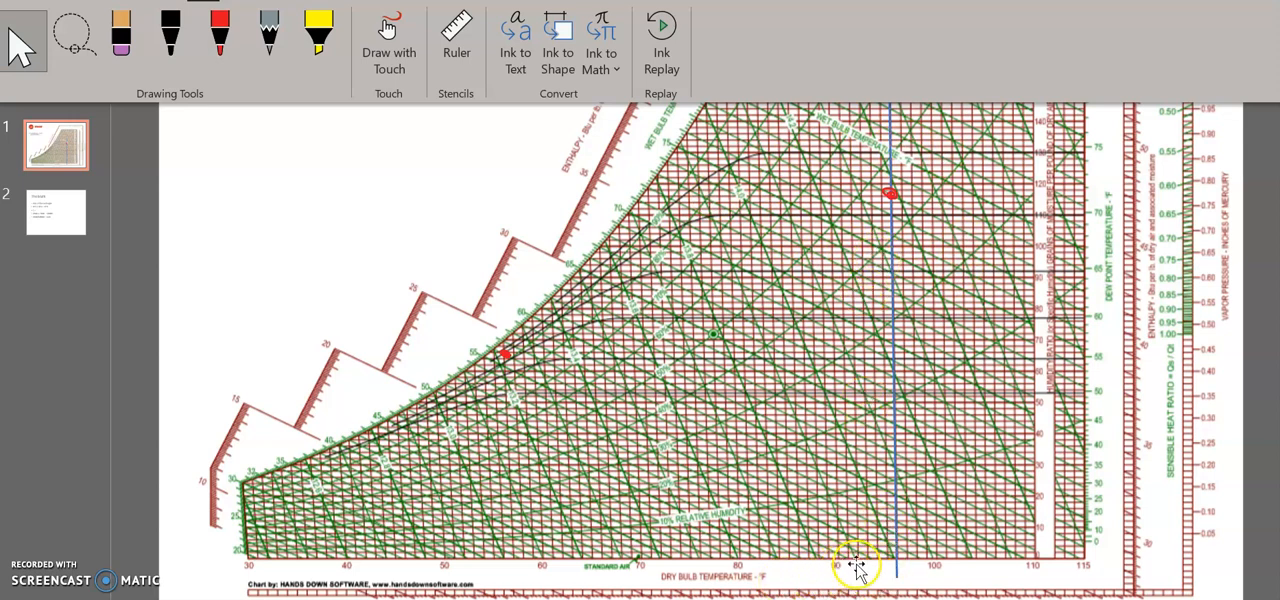
{"action": "mouse_move", "coordinate": [880, 385]}
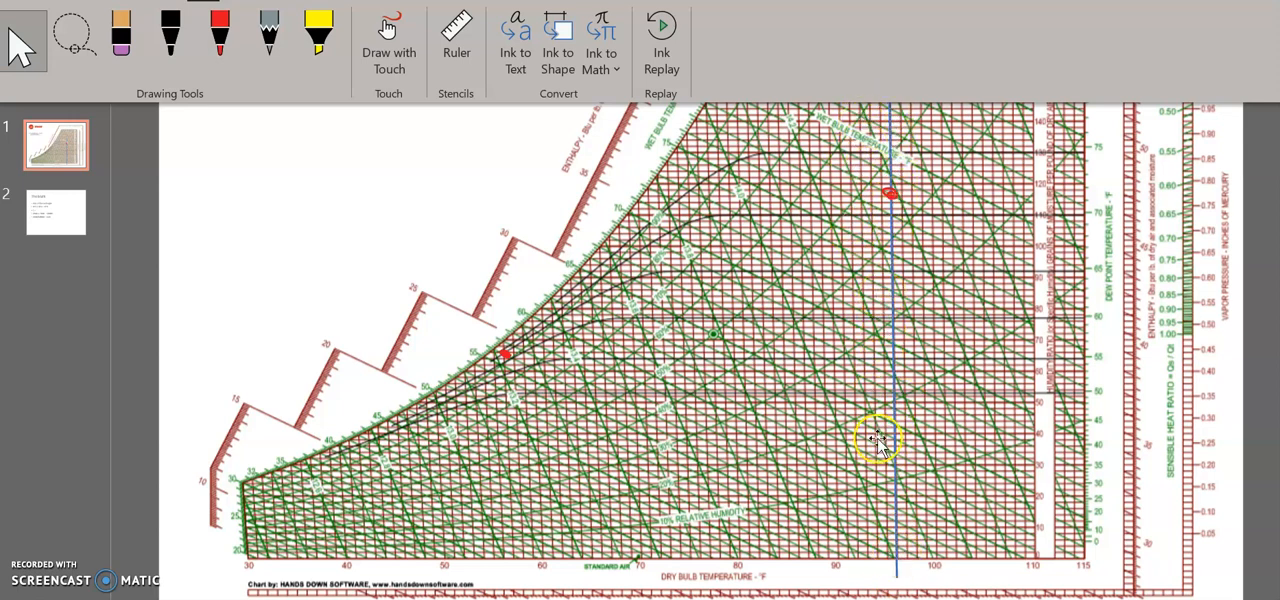
{"action": "mouse_move", "coordinate": [900, 270]}
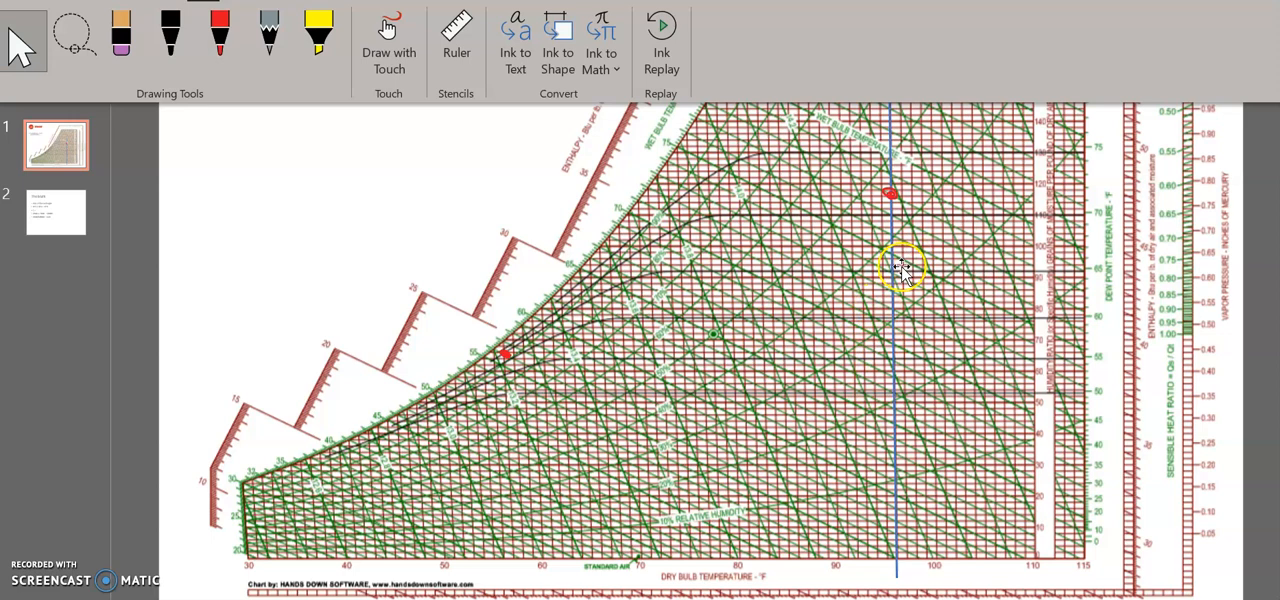
{"action": "mouse_move", "coordinate": [740, 180]}
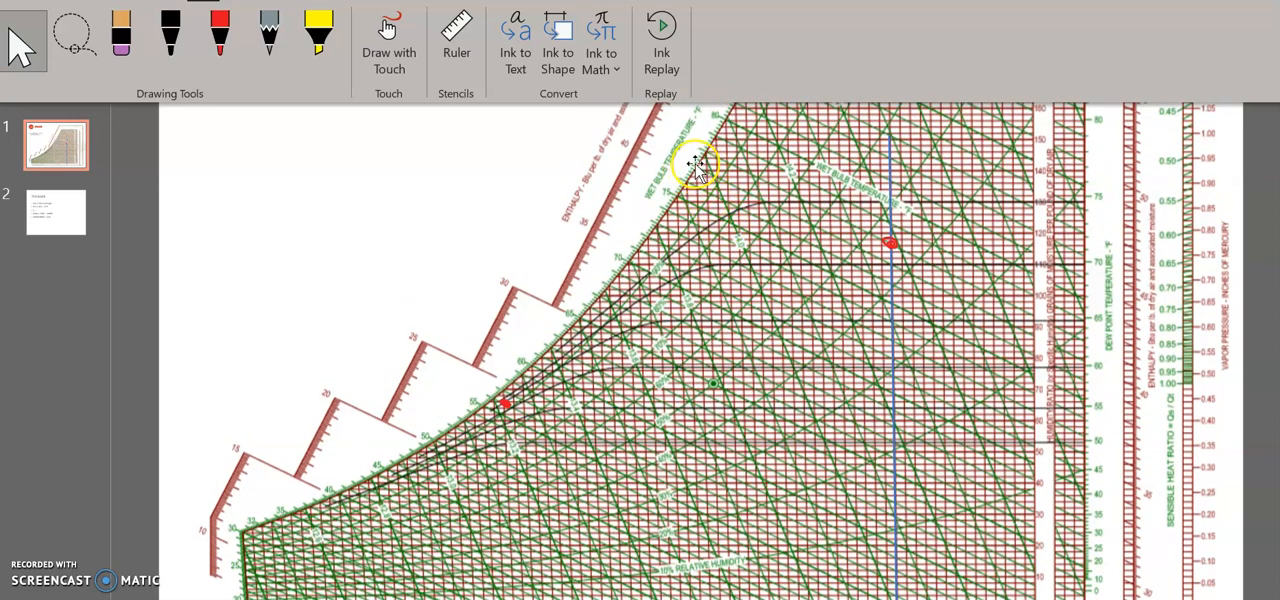
{"action": "mouse_move", "coordinate": [855, 240]}
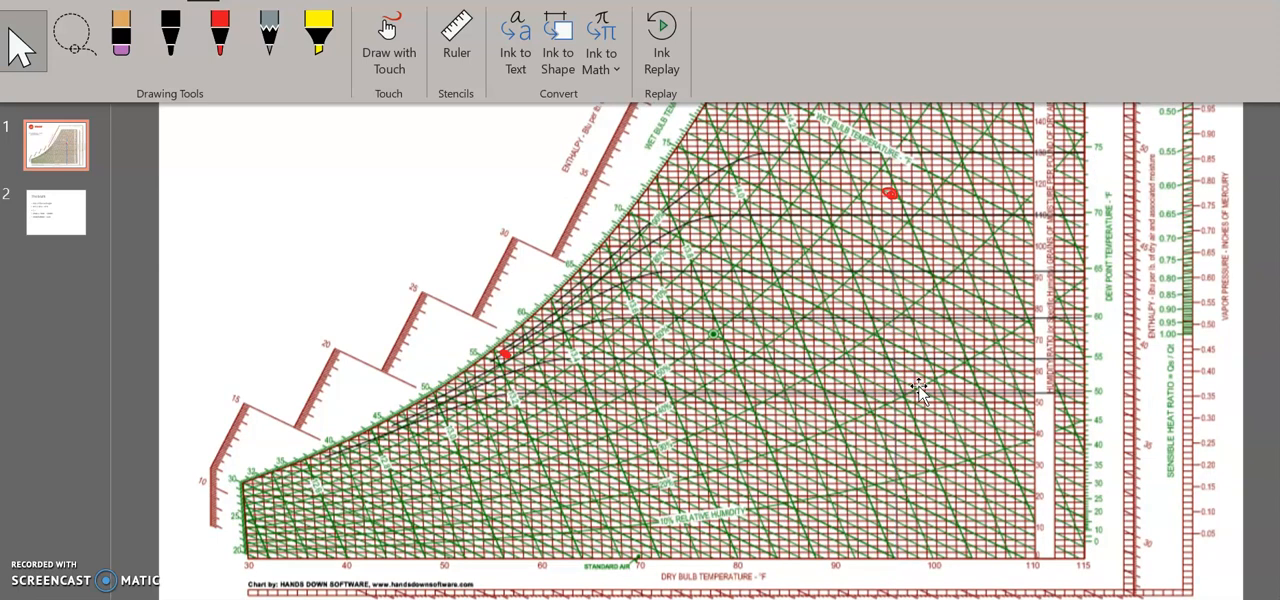
{"action": "mouse_move", "coordinate": [918, 390]}
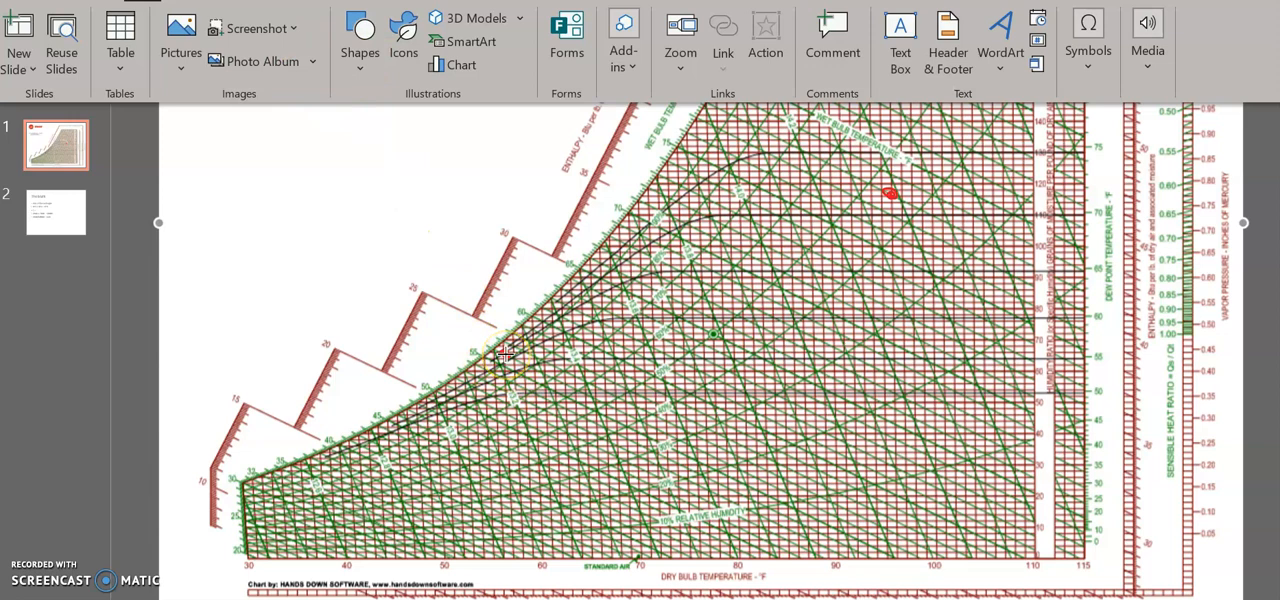
Step: Draw a straight line between the two red state points and increase its width
{"action": "left_click_drag", "start_coordinate": [890, 193], "coordinate": [505, 355]}
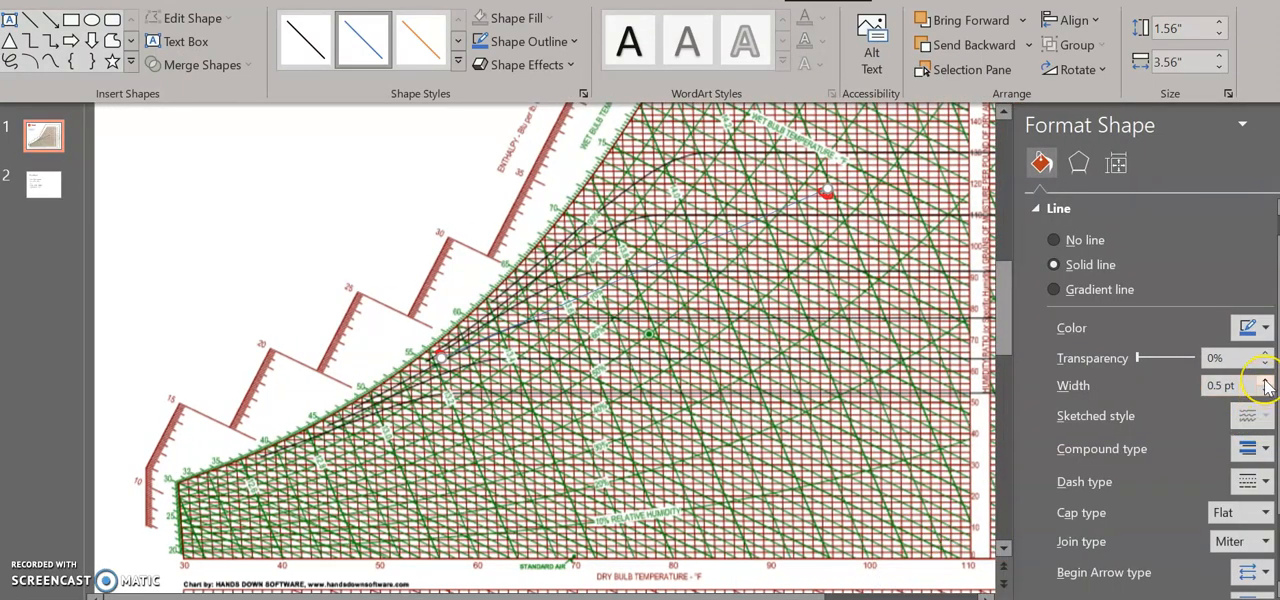
{"action": "left_click", "coordinate": [1264, 380]}
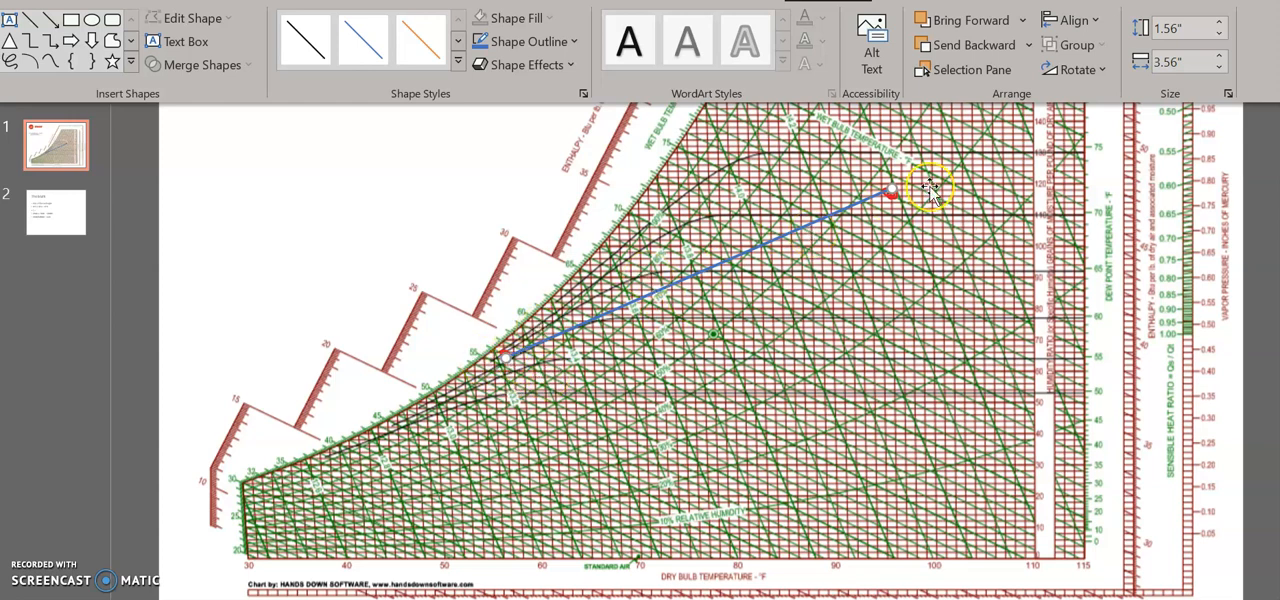
{"action": "mouse_move", "coordinate": [720, 275]}
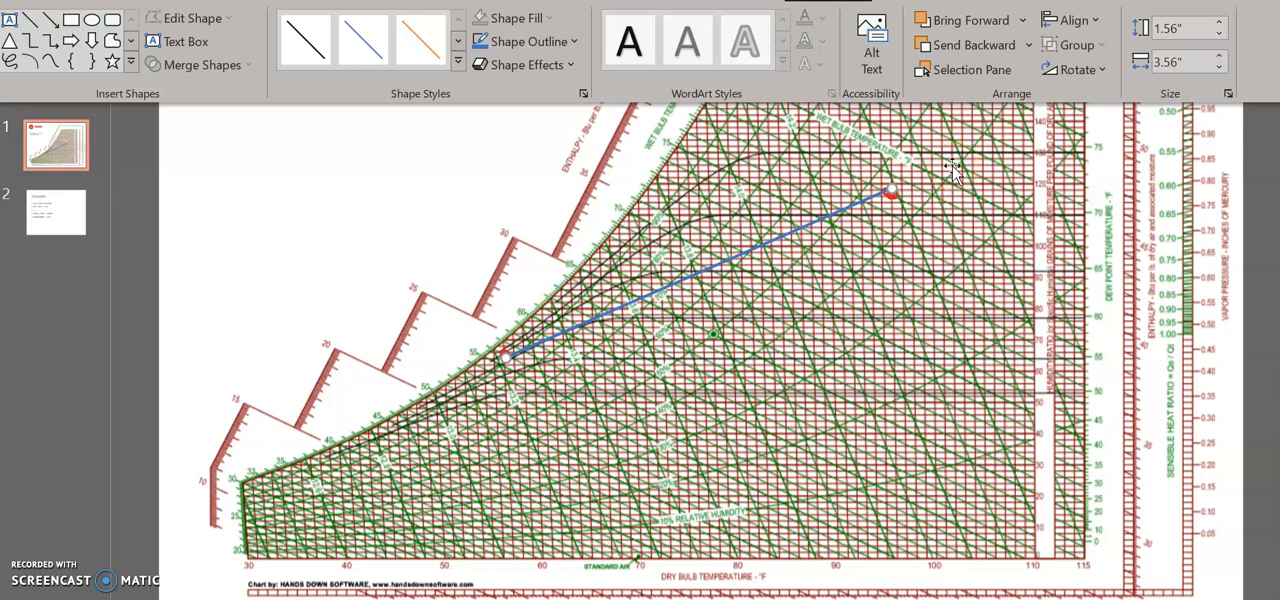
{"action": "mouse_move", "coordinate": [445, 400]}
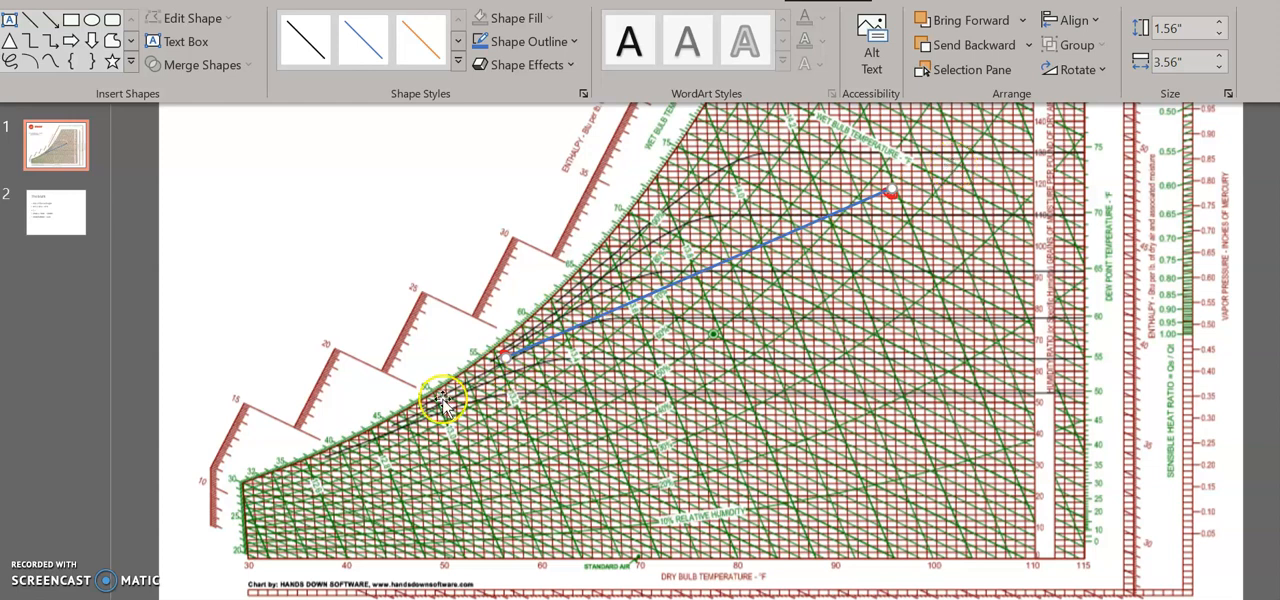
{"action": "mouse_move", "coordinate": [550, 360]}
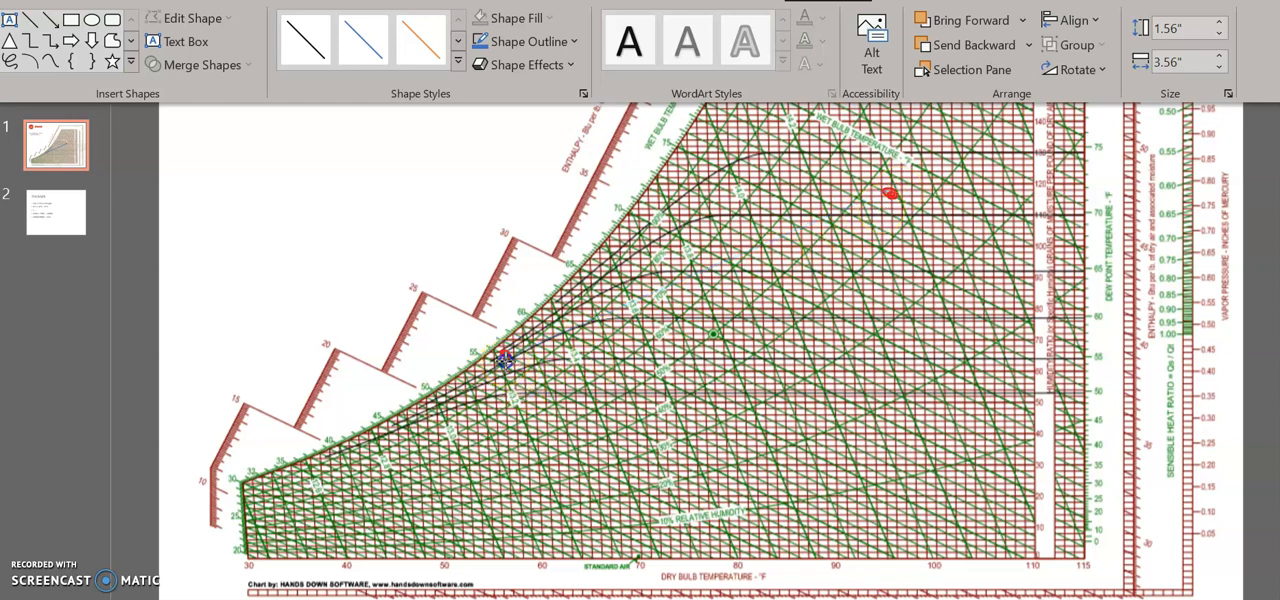
Step: Redraw the mixing line from the chilled-air point to the outside-air point, then show the Insert ribbon
{"action": "left_click_drag", "start_coordinate": [485, 355], "coordinate": [890, 195]}
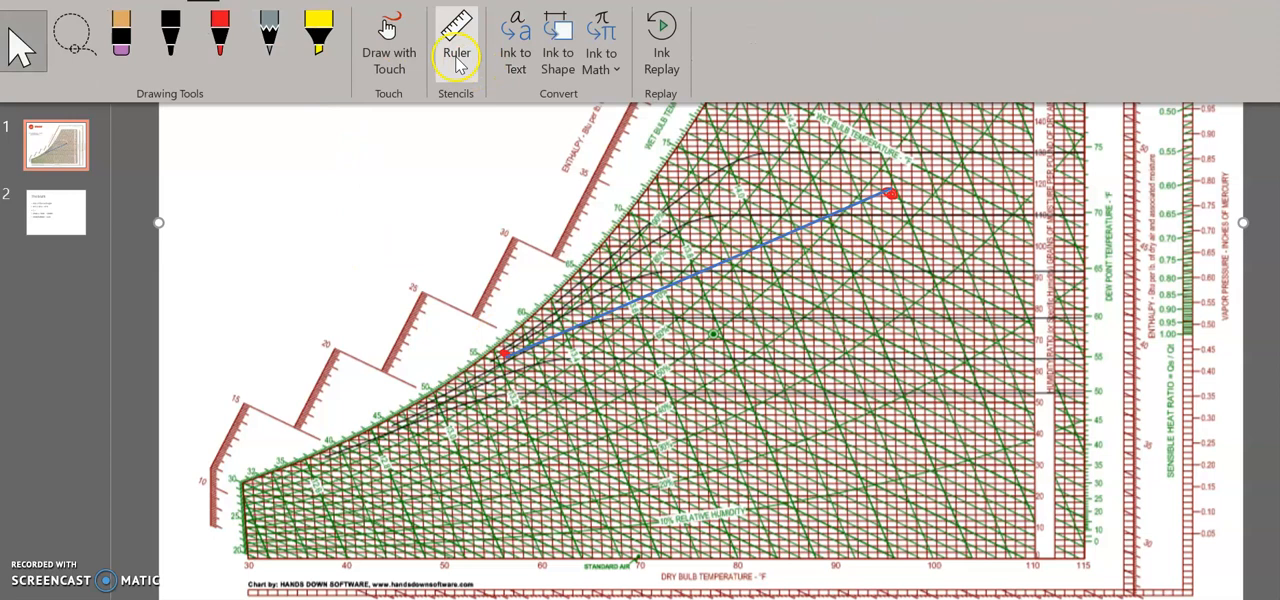
{"action": "left_click", "coordinate": [456, 40]}
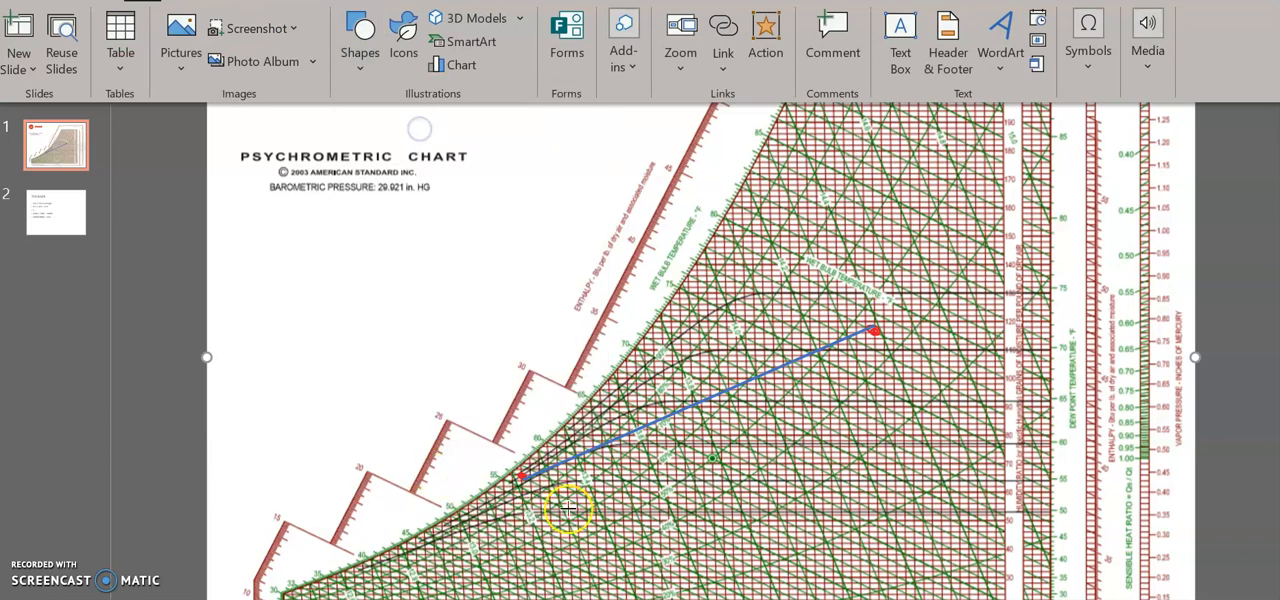
{"action": "mouse_move", "coordinate": [610, 425]}
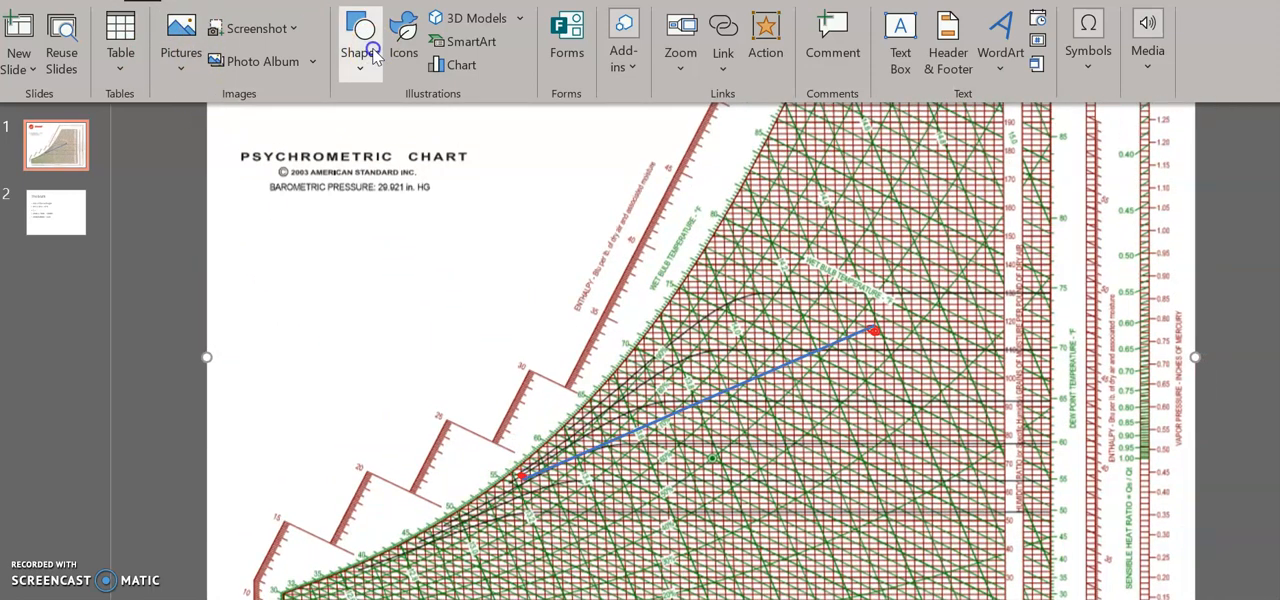
Step: Draw a rectangle and stretch it between the two red points to about 1.53 by 3.53 inches
{"action": "left_click_drag", "start_coordinate": [321, 255], "coordinate": [340, 290]}
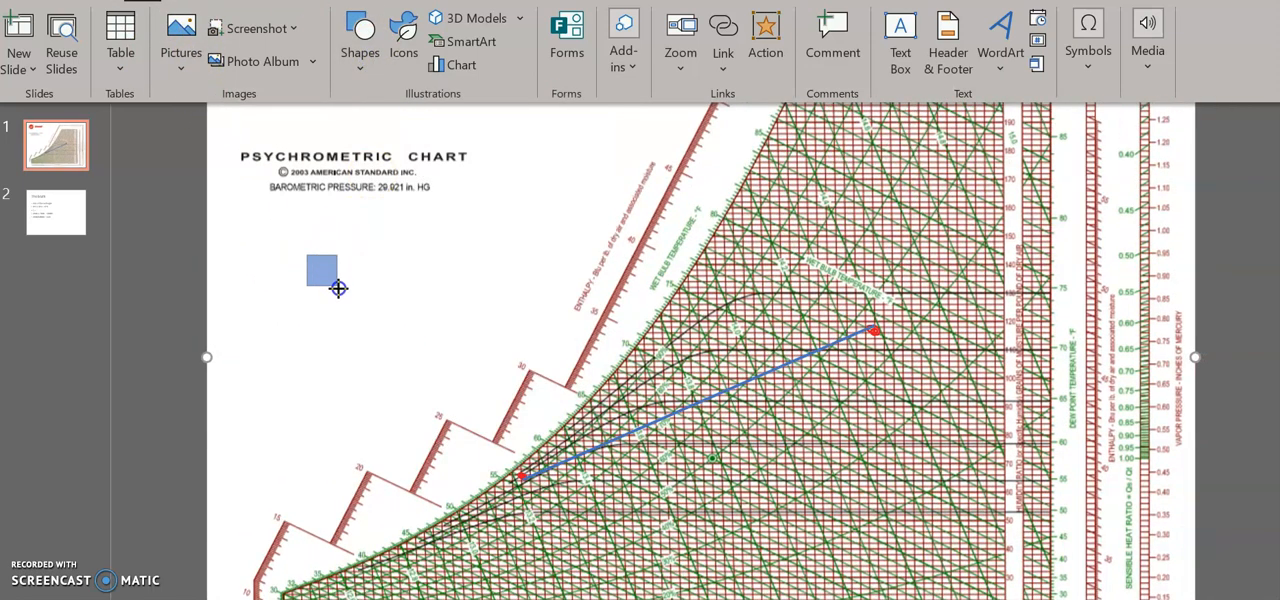
{"action": "left_click_drag", "start_coordinate": [322, 272], "coordinate": [590, 445]}
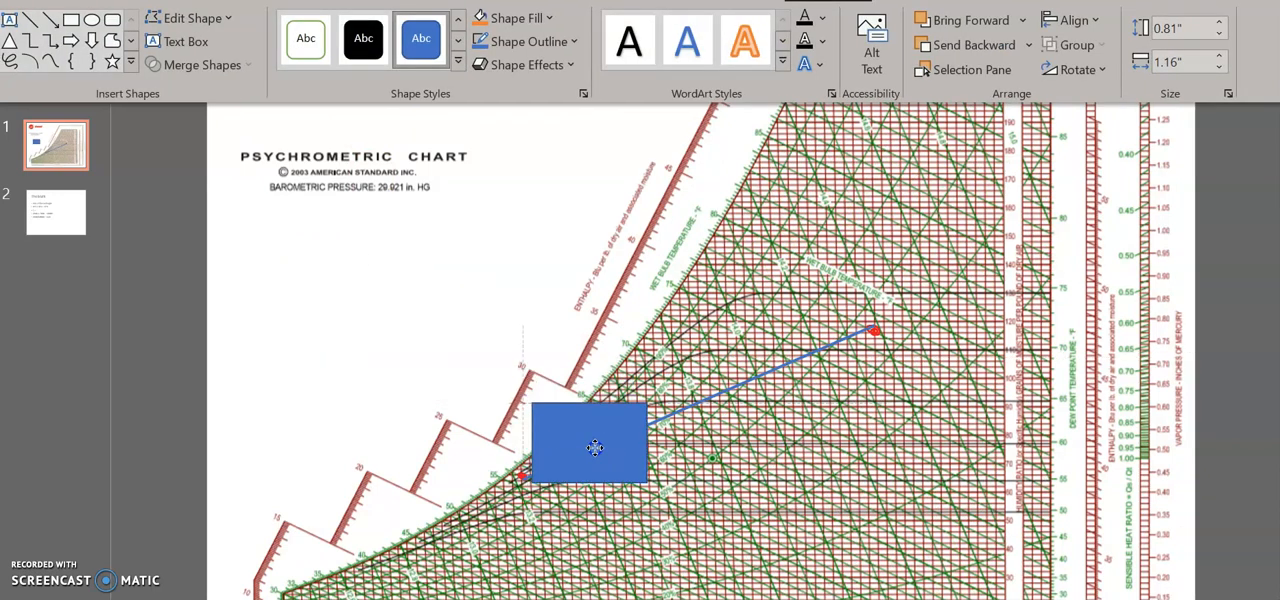
{"action": "left_click_drag", "start_coordinate": [595, 447], "coordinate": [586, 443]}
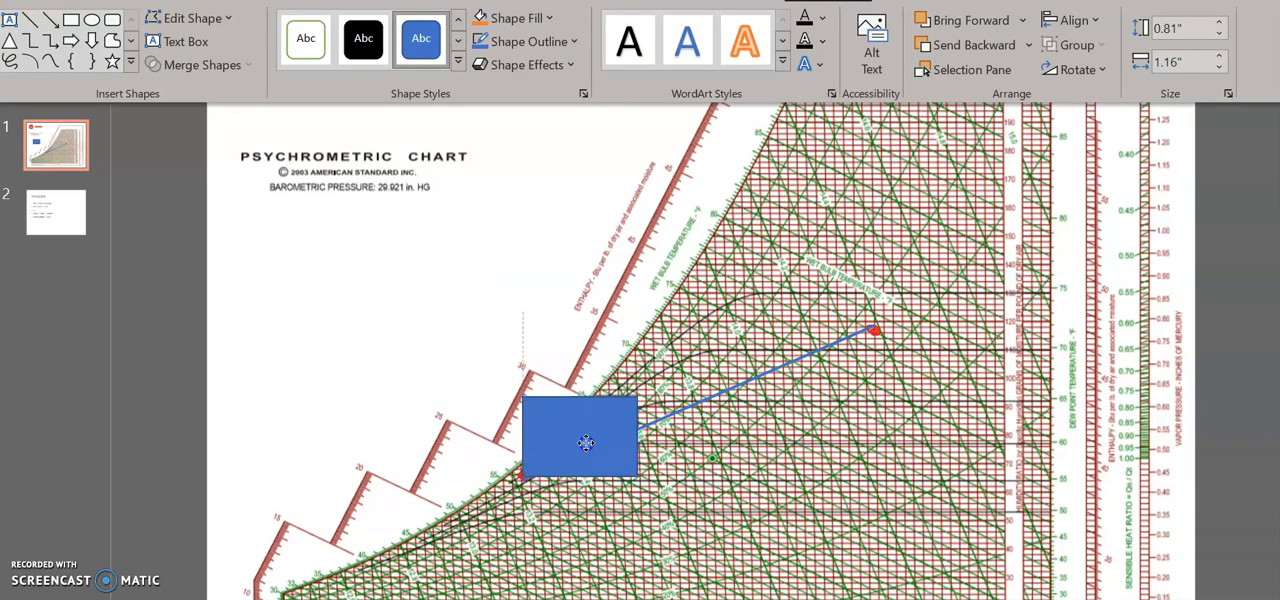
{"action": "left_click_drag", "start_coordinate": [587, 443], "coordinate": [825, 345]}
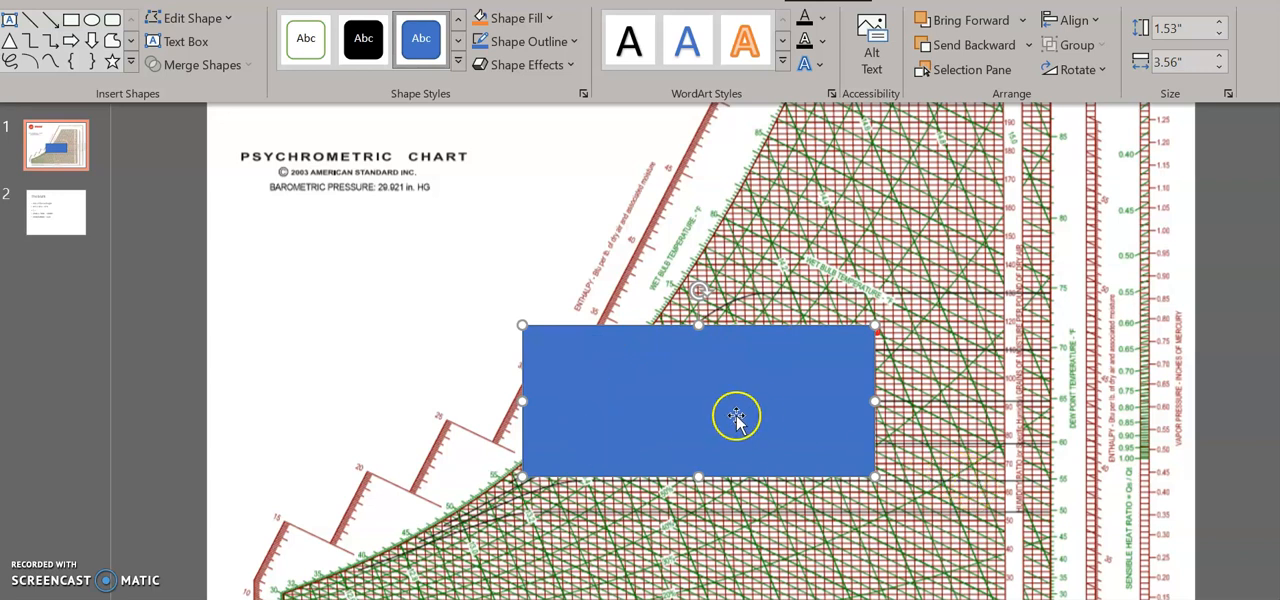
{"action": "mouse_move", "coordinate": [520, 470]}
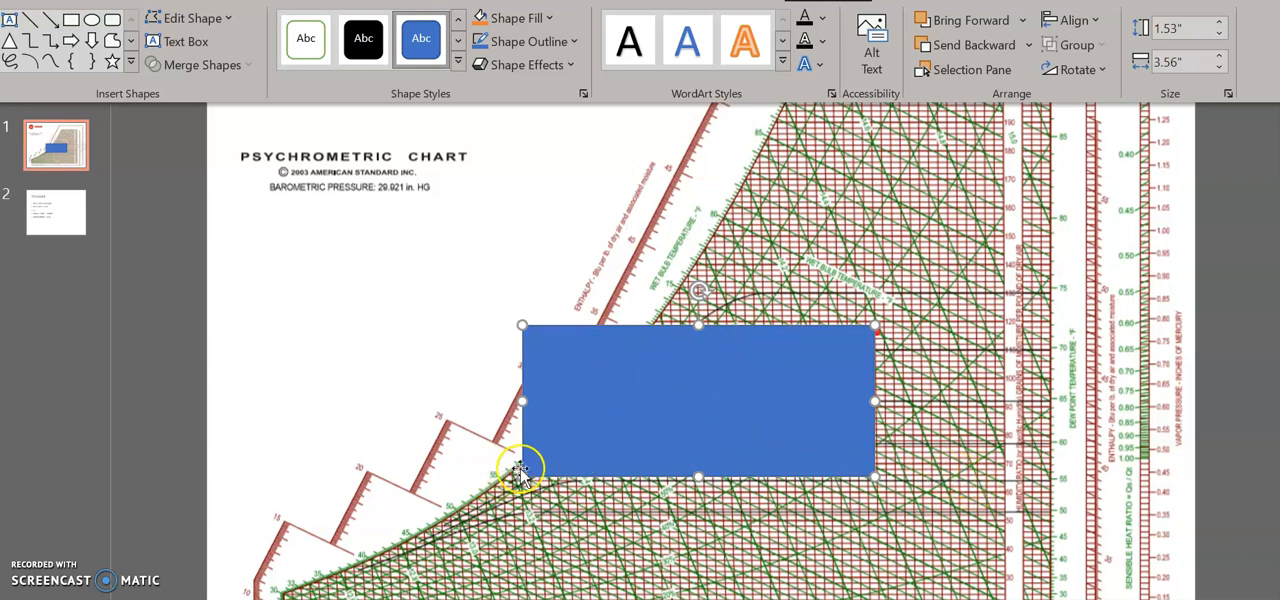
{"action": "mouse_move", "coordinate": [548, 458]}
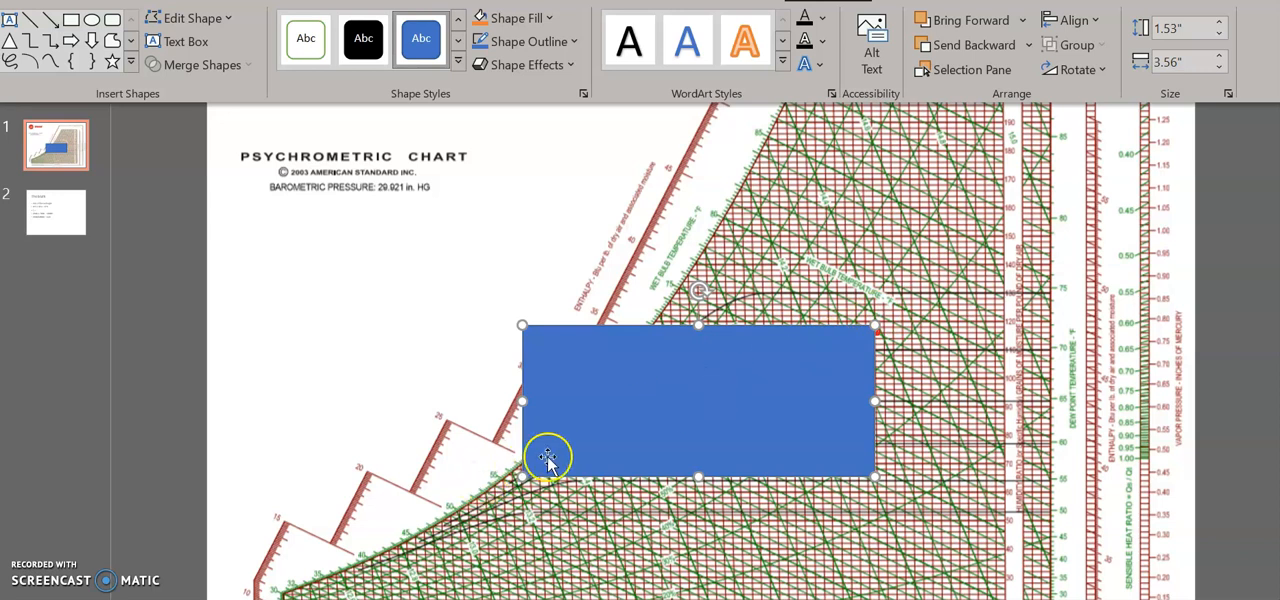
{"action": "mouse_move", "coordinate": [878, 330]}
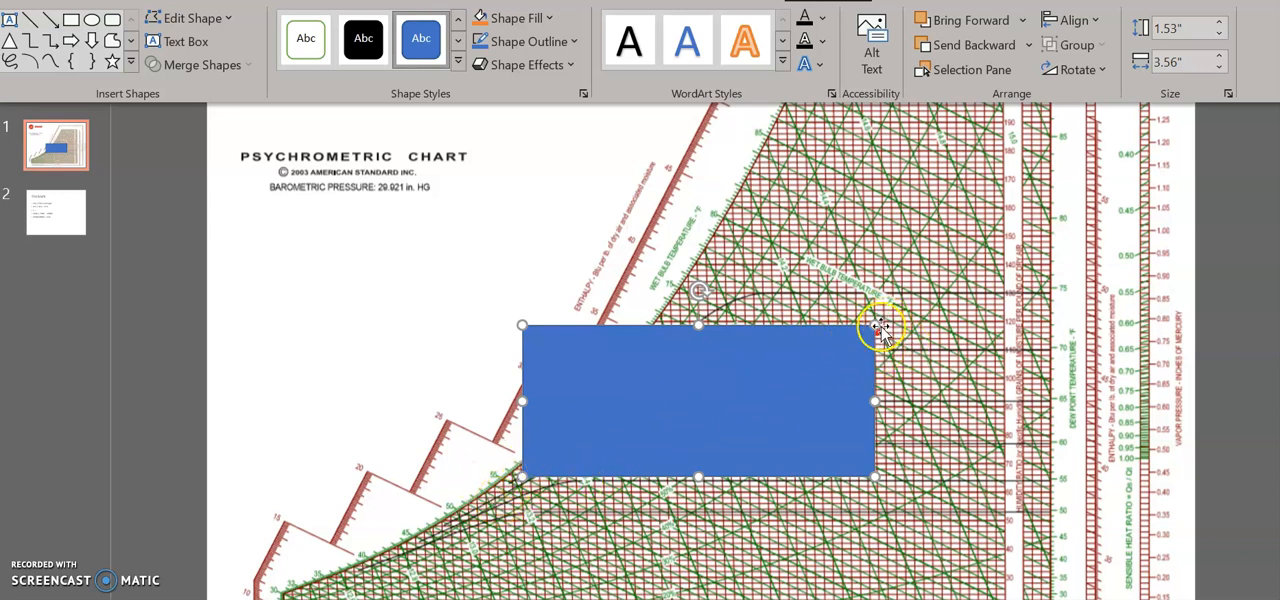
{"action": "mouse_move", "coordinate": [470, 475]}
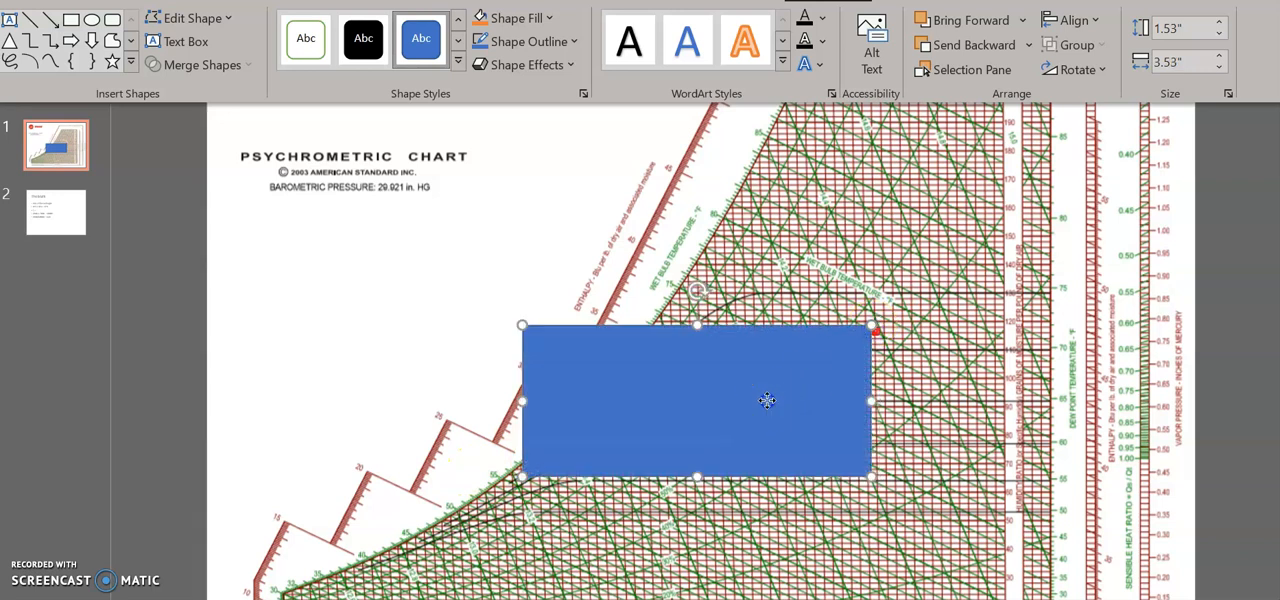
{"action": "right_click", "coordinate": [767, 401]}
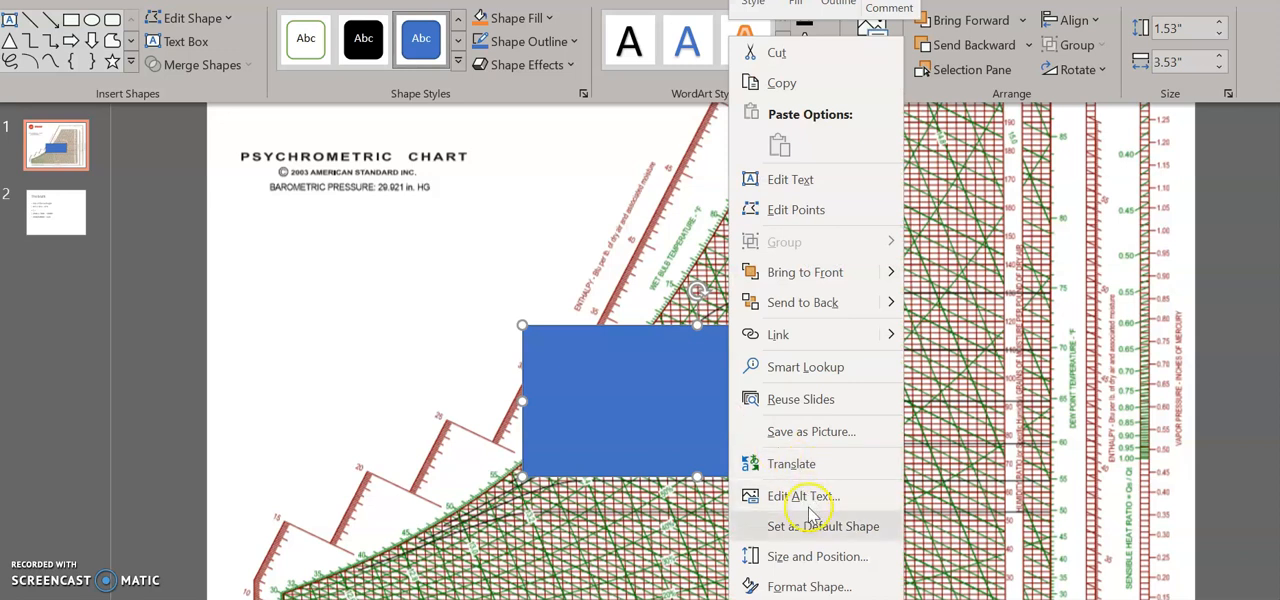
{"action": "left_click", "coordinate": [808, 586]}
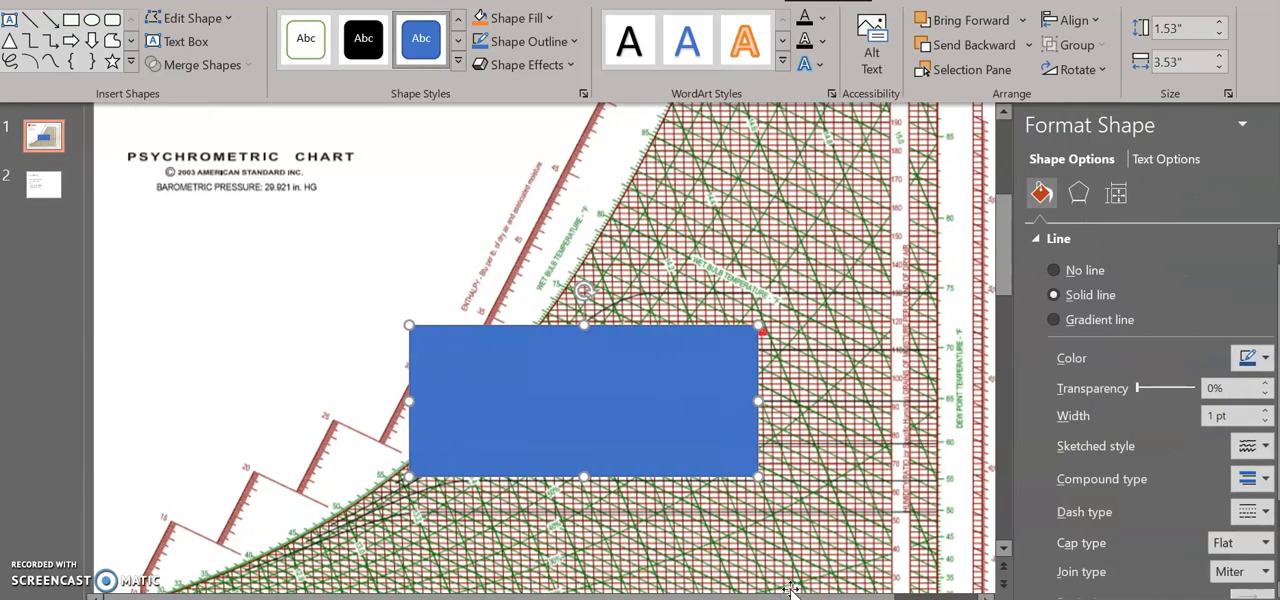
{"action": "right_click", "coordinate": [585, 400]}
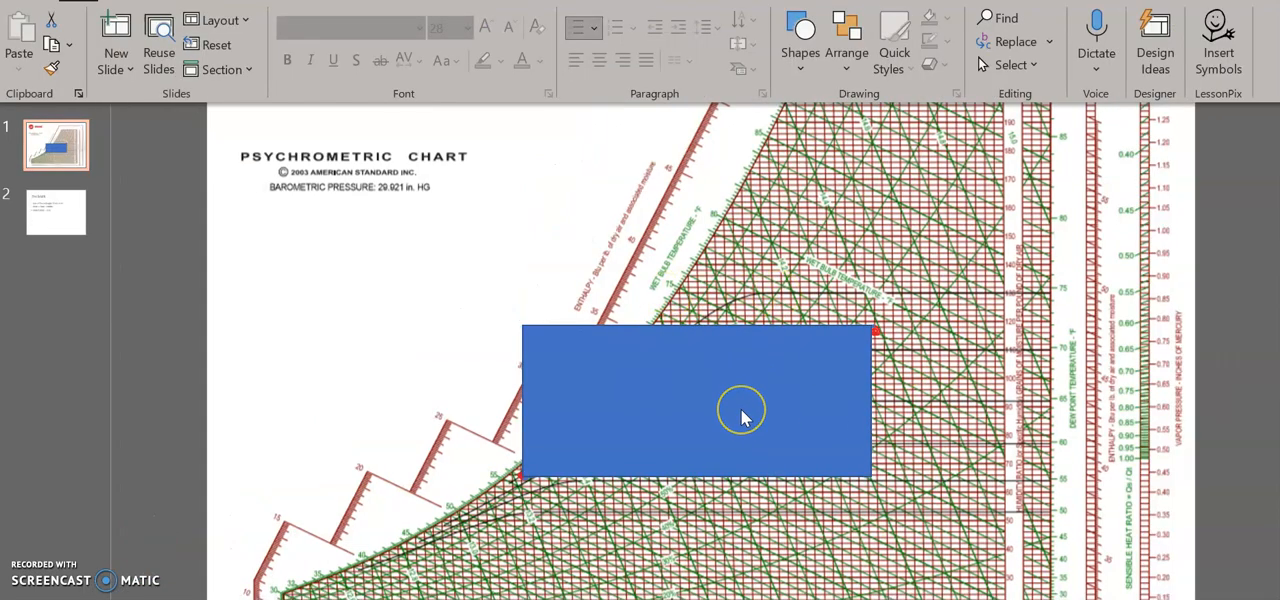
{"action": "mouse_move", "coordinate": [705, 408]}
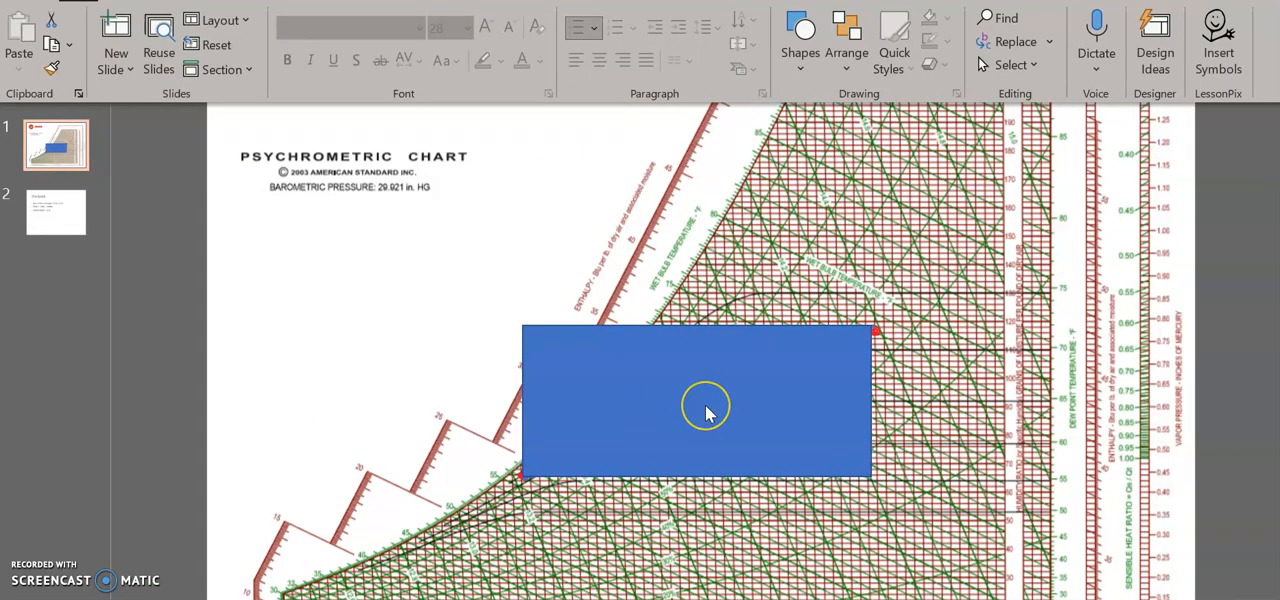
{"action": "mouse_move", "coordinate": [685, 332]}
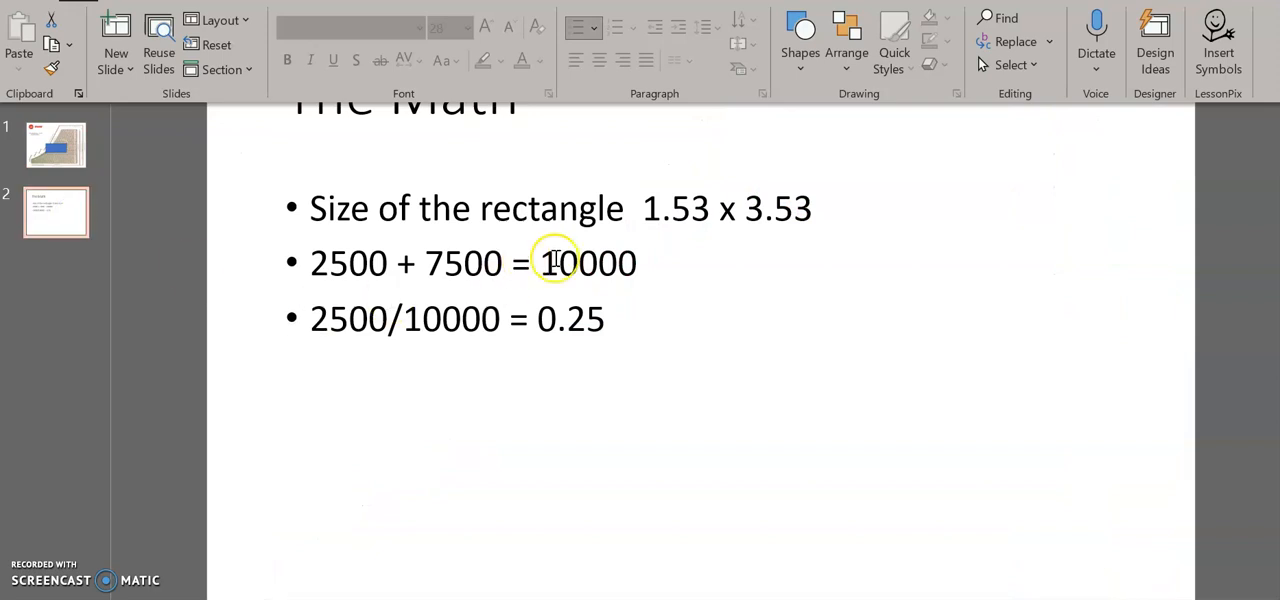
{"action": "mouse_move", "coordinate": [548, 208]}
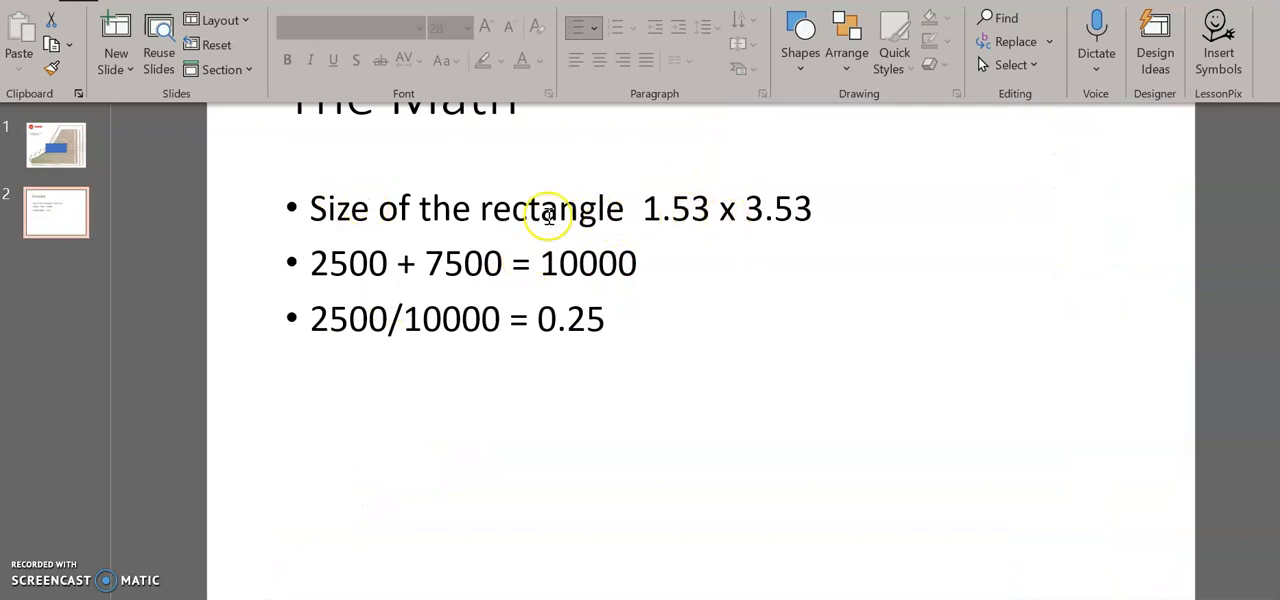
{"action": "mouse_move", "coordinate": [780, 208]}
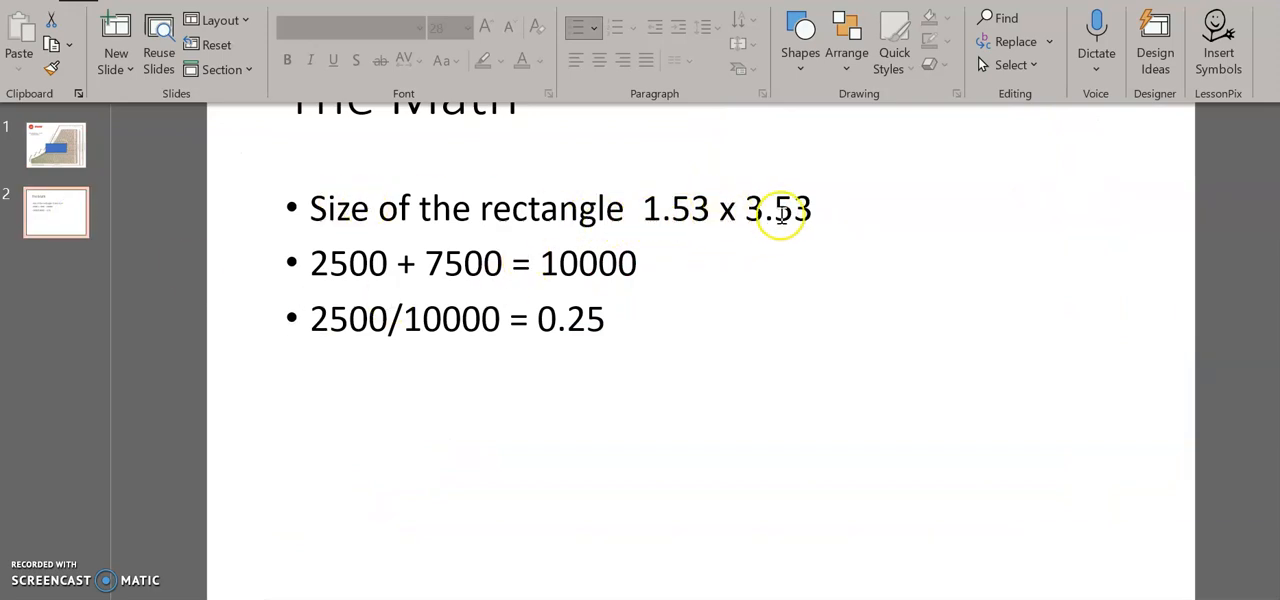
{"action": "mouse_move", "coordinate": [730, 208]}
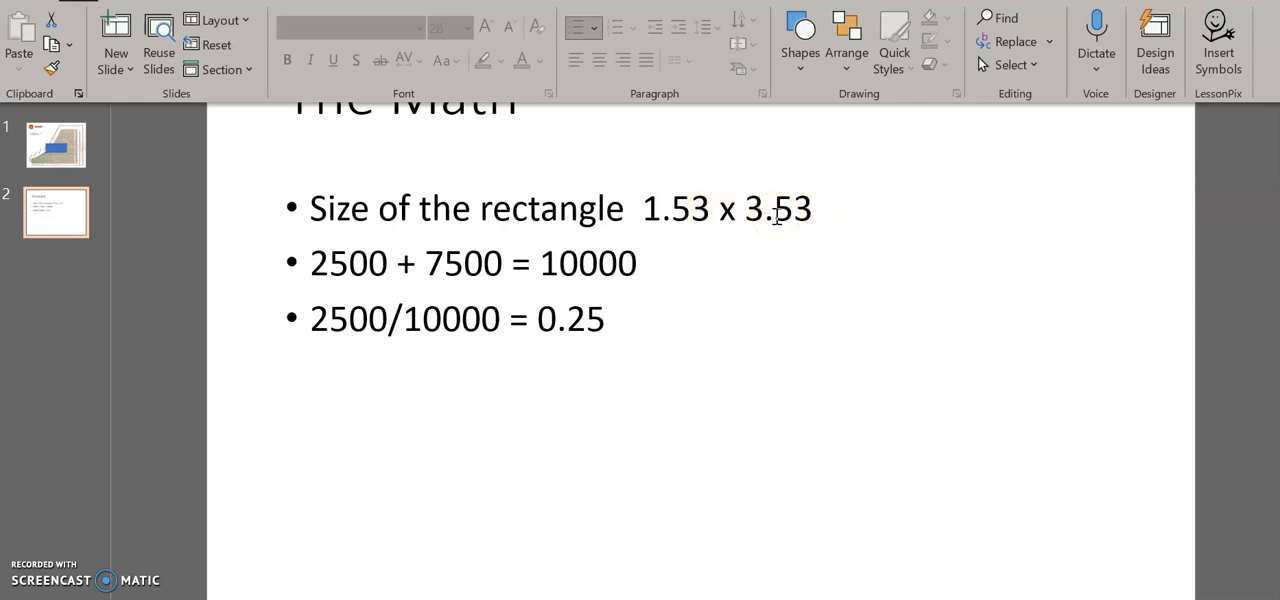
{"action": "mouse_move", "coordinate": [448, 278]}
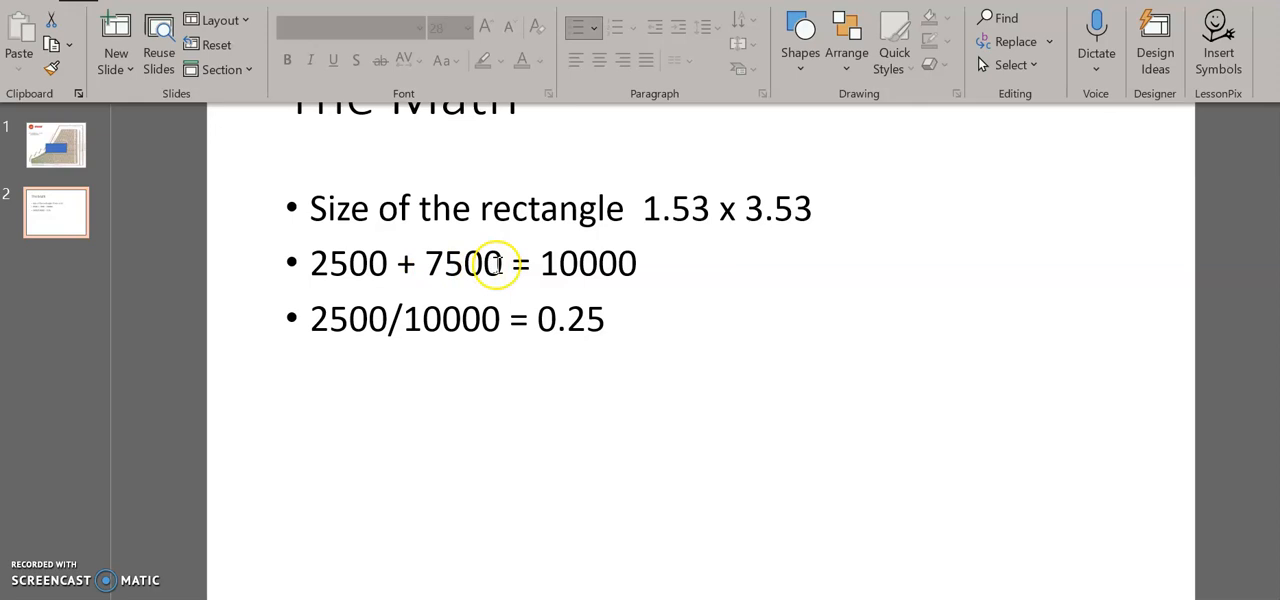
{"action": "mouse_move", "coordinate": [632, 263]}
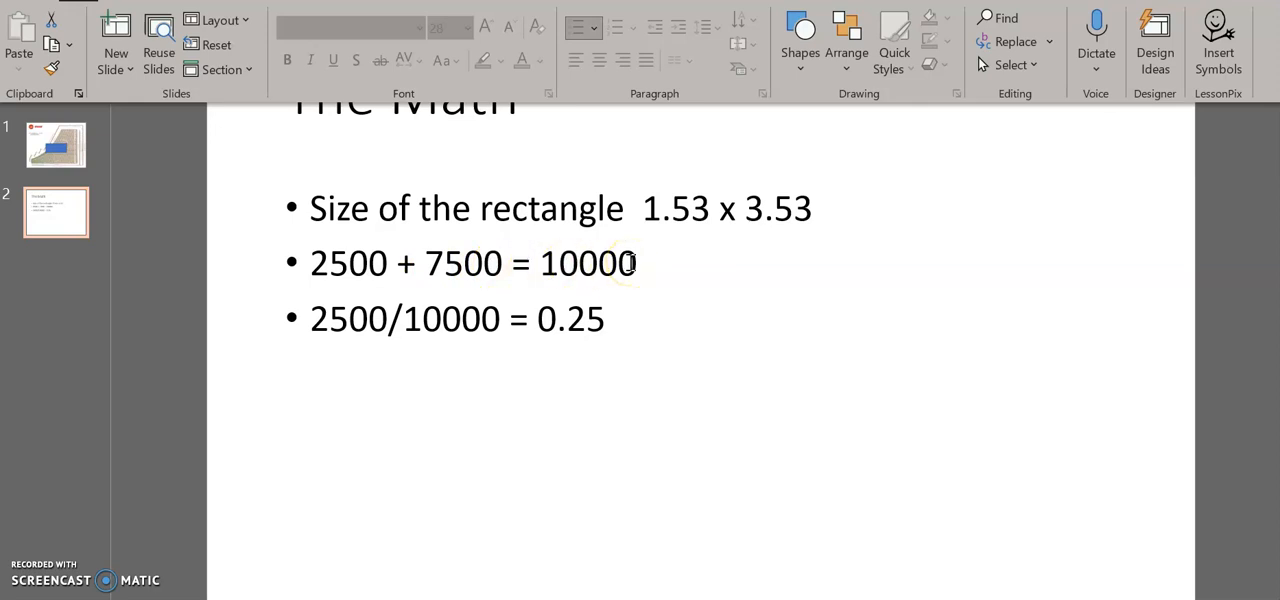
{"action": "mouse_move", "coordinate": [270, 345]}
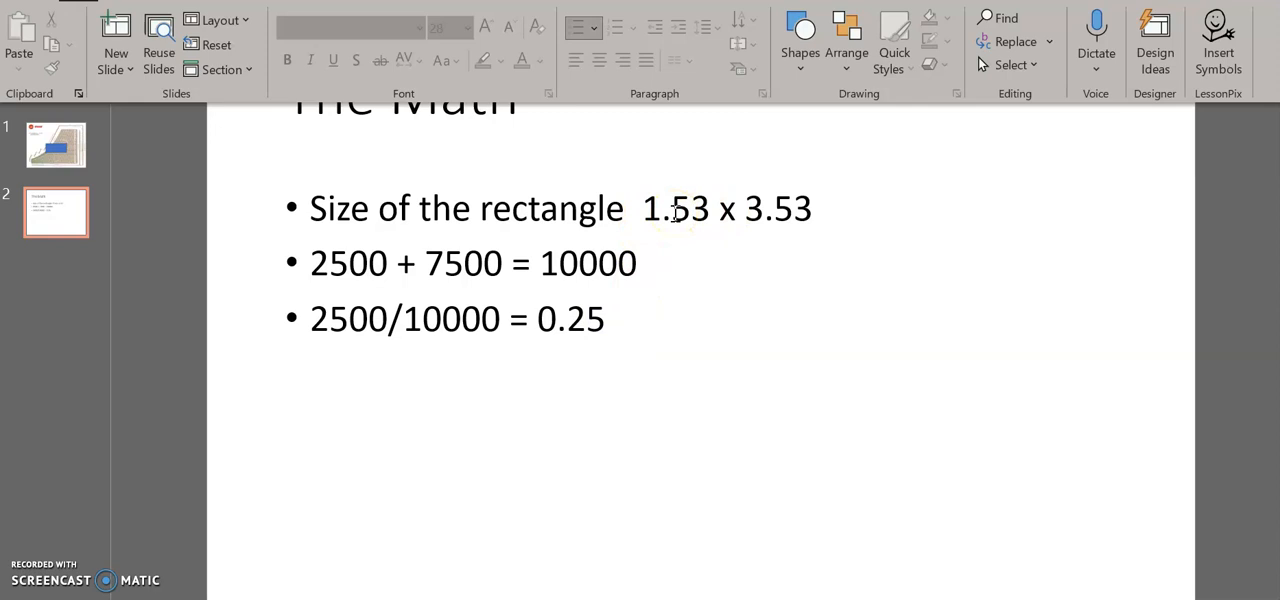
{"action": "mouse_move", "coordinate": [635, 334]}
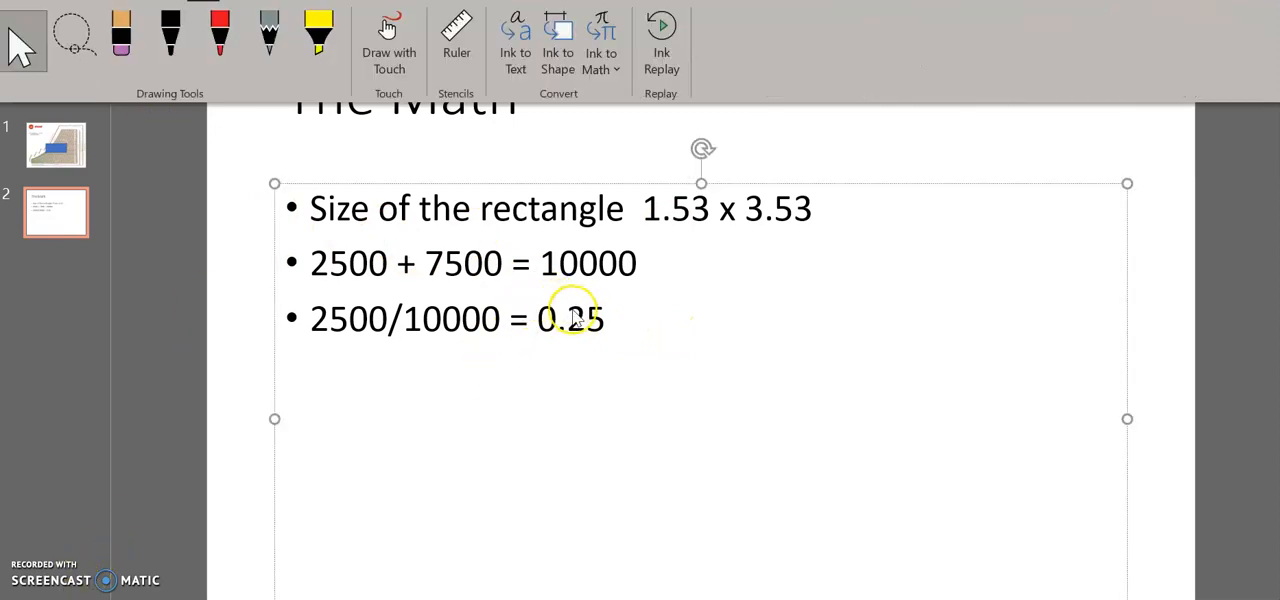
Step: Add bullets '1.53 x 0.25 = 0.38' and '3.53 x 0.25 = 0.88' below the 0.25 line
{"action": "key", "text": "enter"}
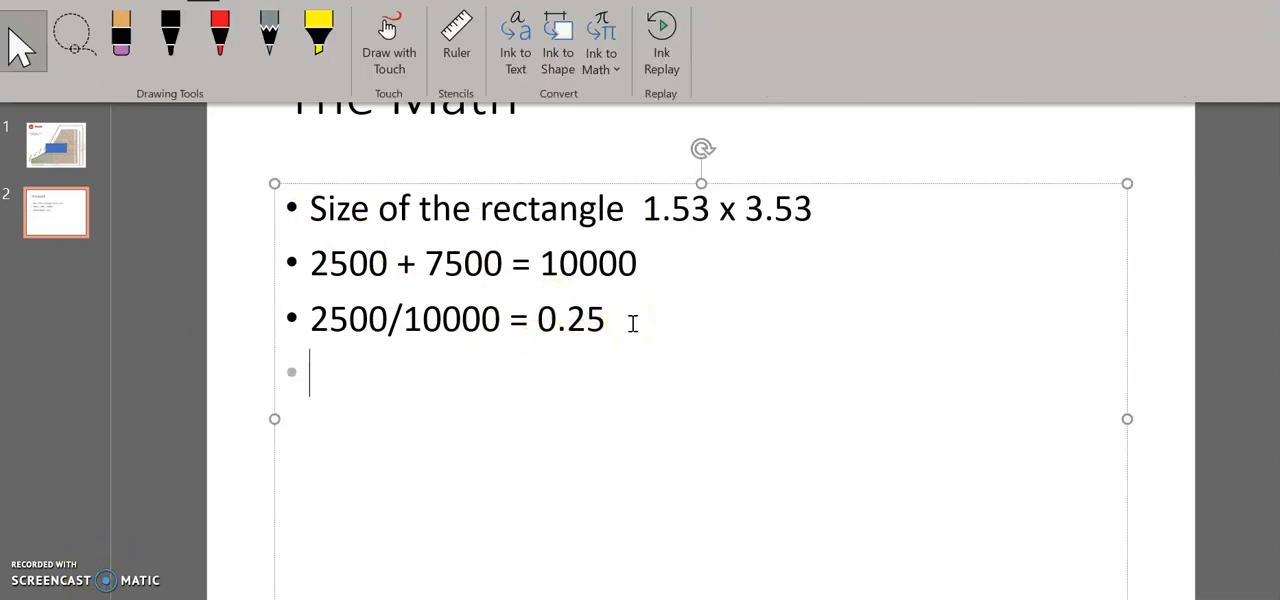
{"action": "type", "text": "1.53 x 0.25 ="}
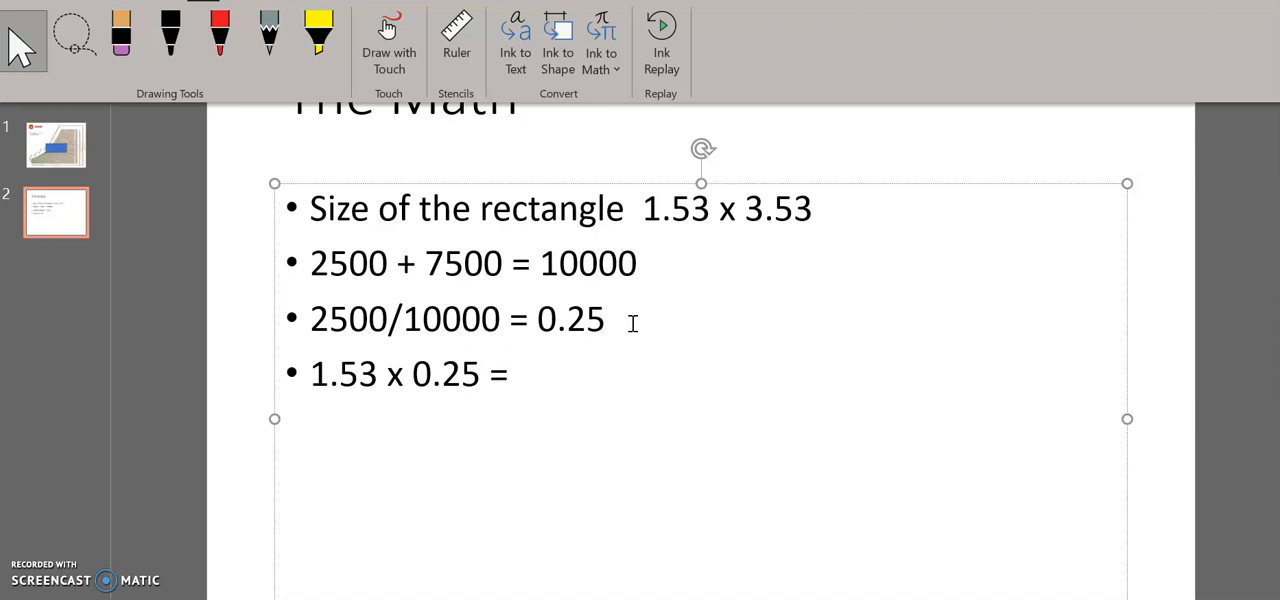
{"action": "type", "text": "0.38"}
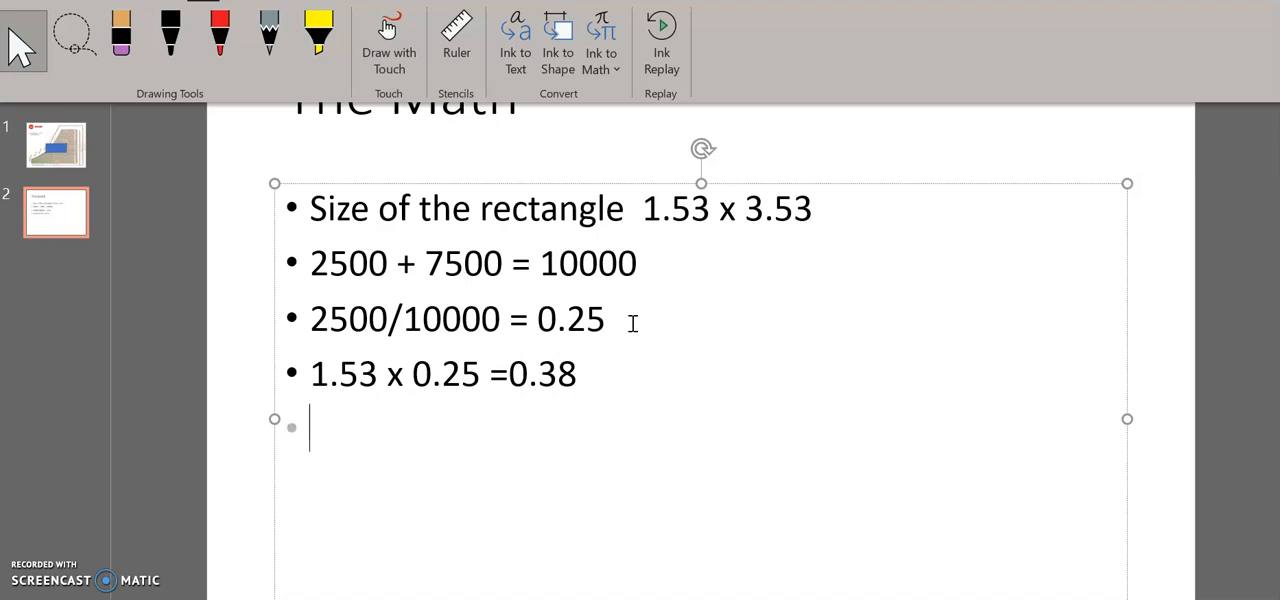
{"action": "type", "text": "3.53"}
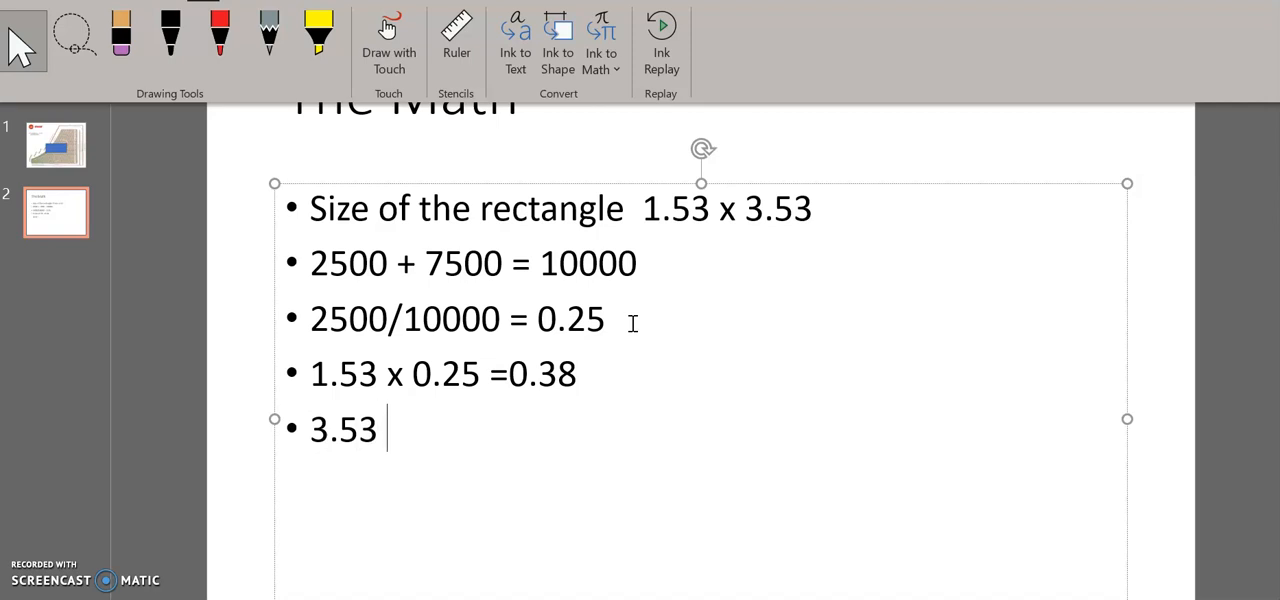
{"action": "type", "text": "x 0.25"}
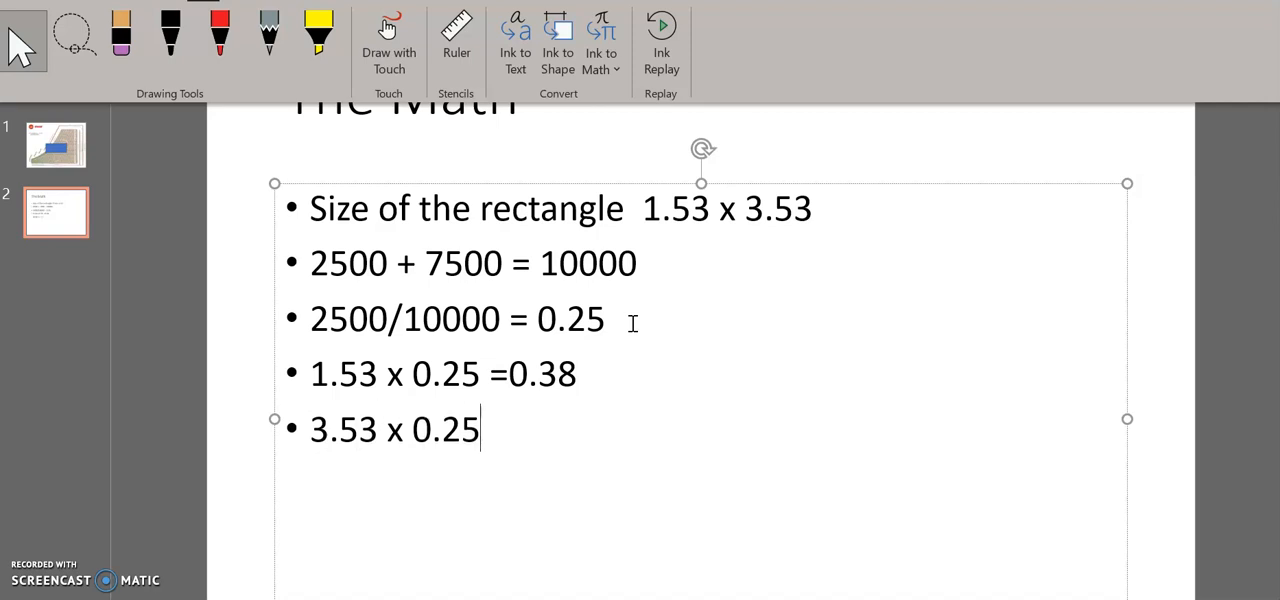
{"action": "type", "text": "="}
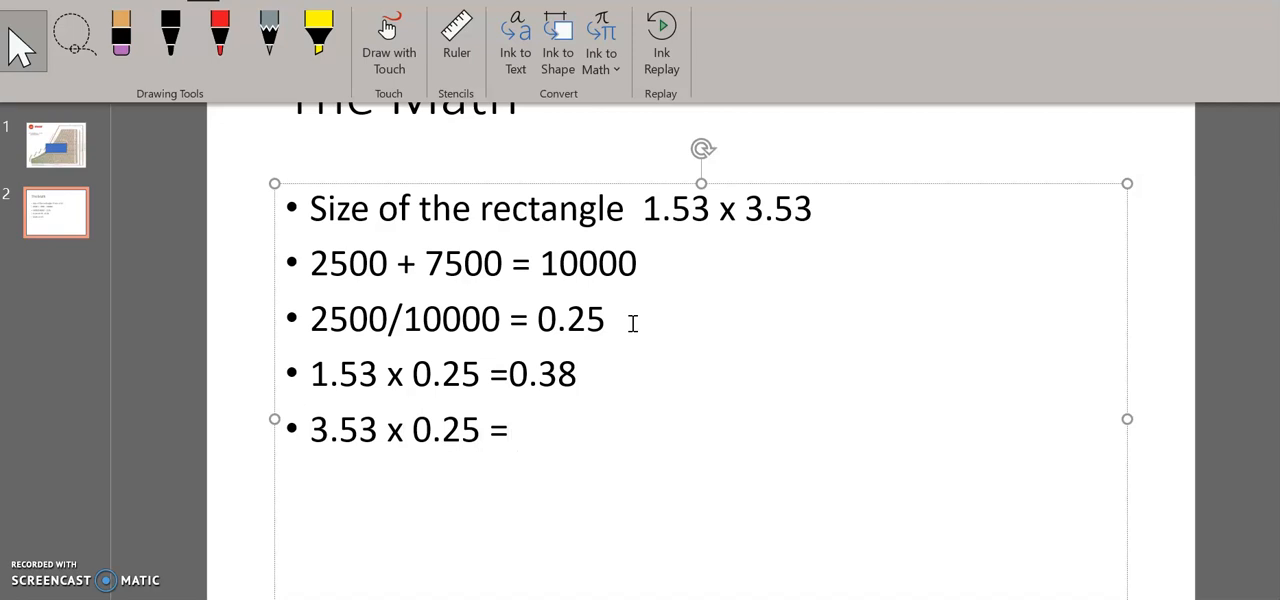
{"action": "type", "text": "0.88"}
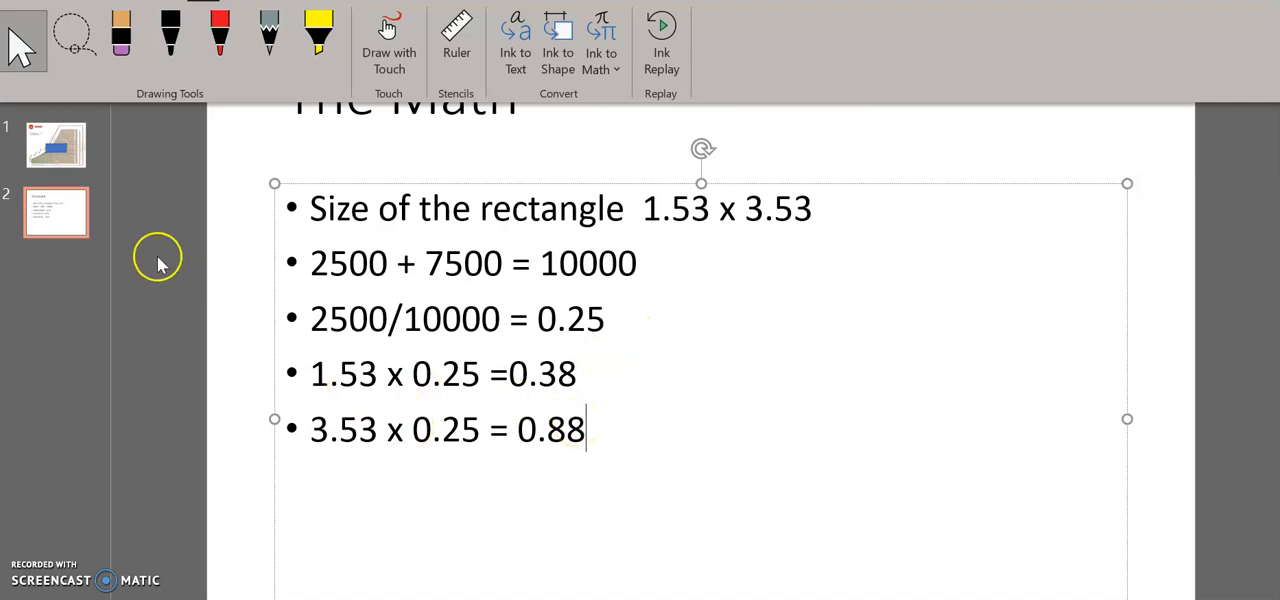
Step: Set the chart rectangle's height to 0.38 inches through Format Shape
{"action": "left_click", "coordinate": [56, 145]}
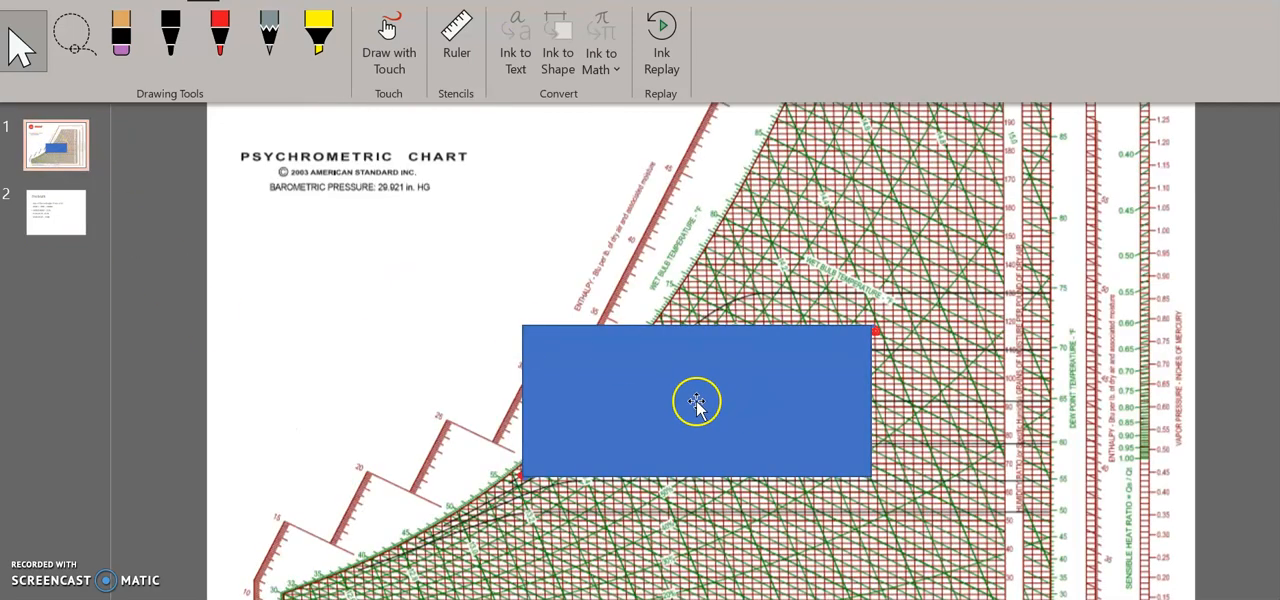
{"action": "left_click", "coordinate": [697, 403]}
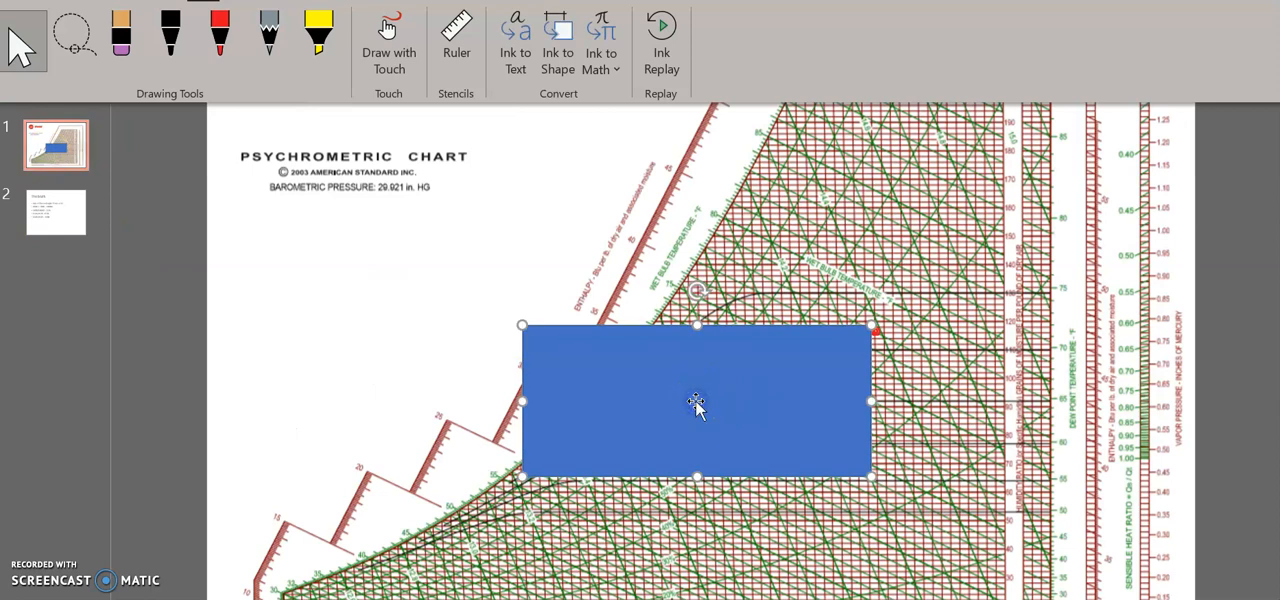
{"action": "right_click", "coordinate": [697, 405]}
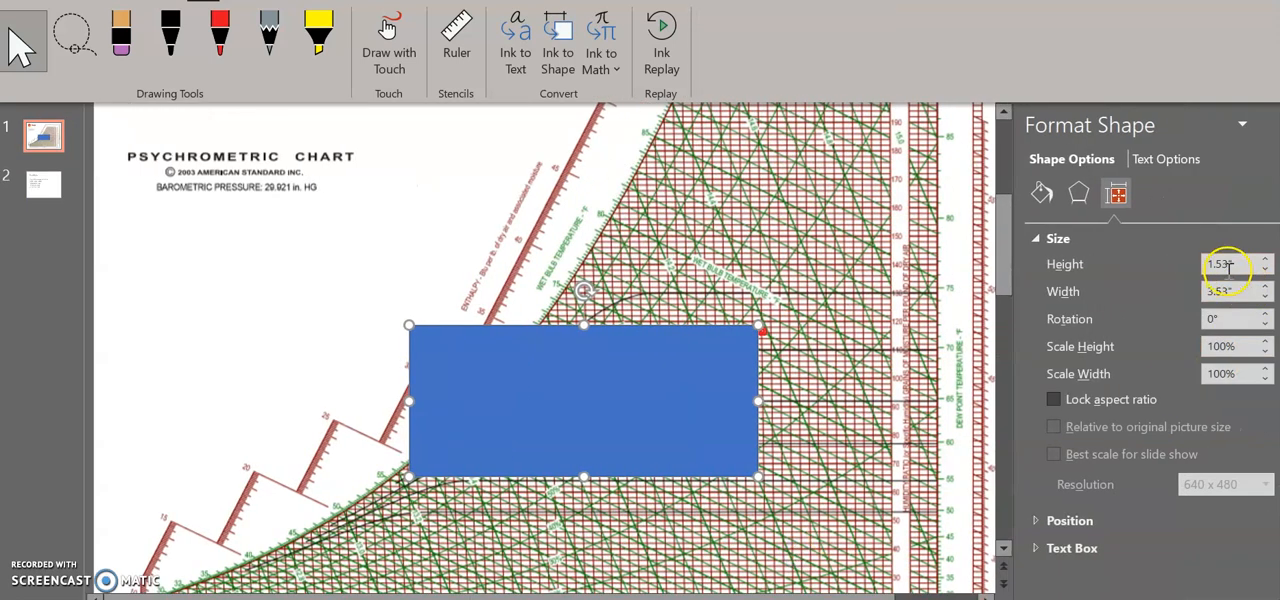
{"action": "left_click", "coordinate": [1220, 264]}
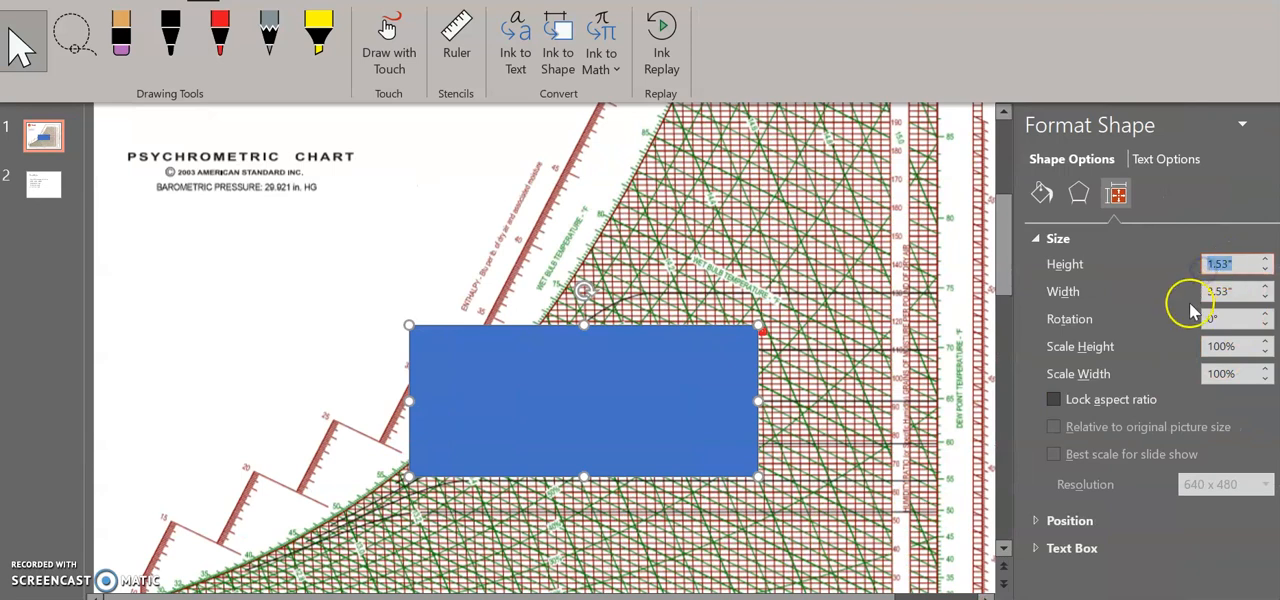
{"action": "left_click", "coordinate": [1220, 264]}
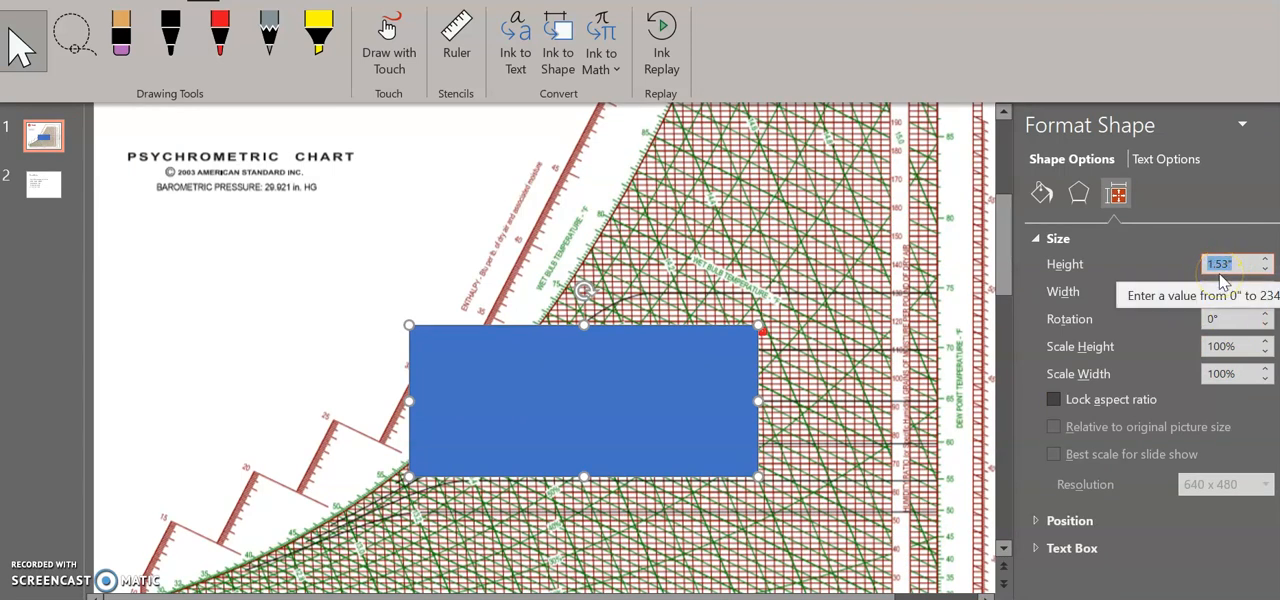
{"action": "type", "text": "0"}
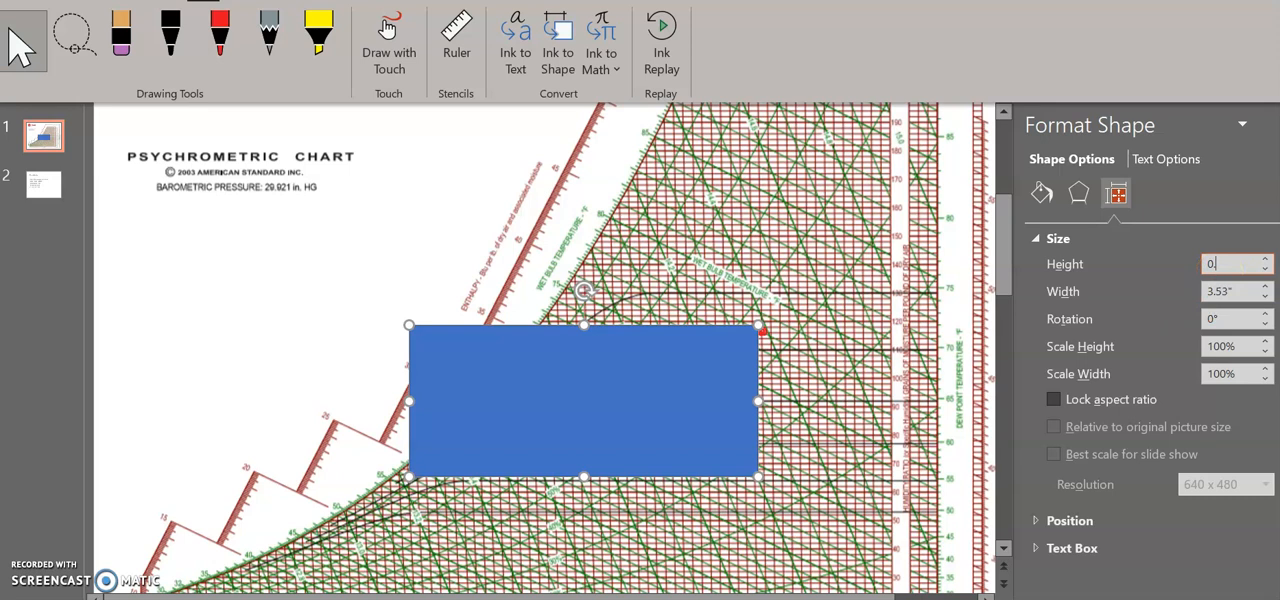
{"action": "type", "text": "0.38\""}
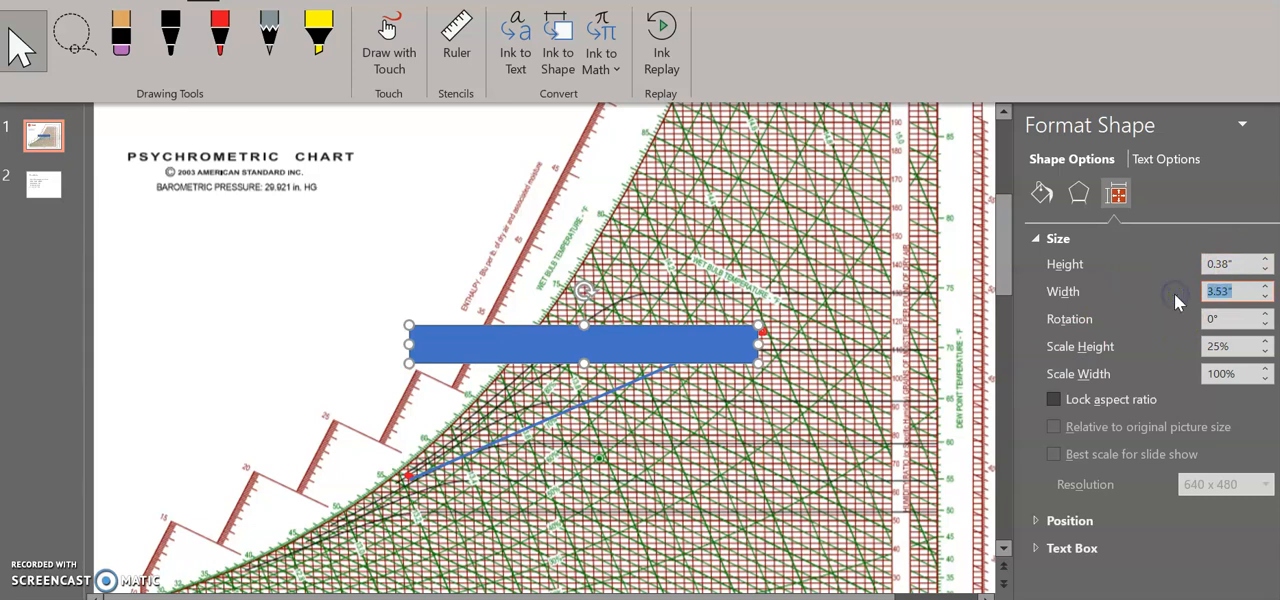
{"action": "type", "text": "0"}
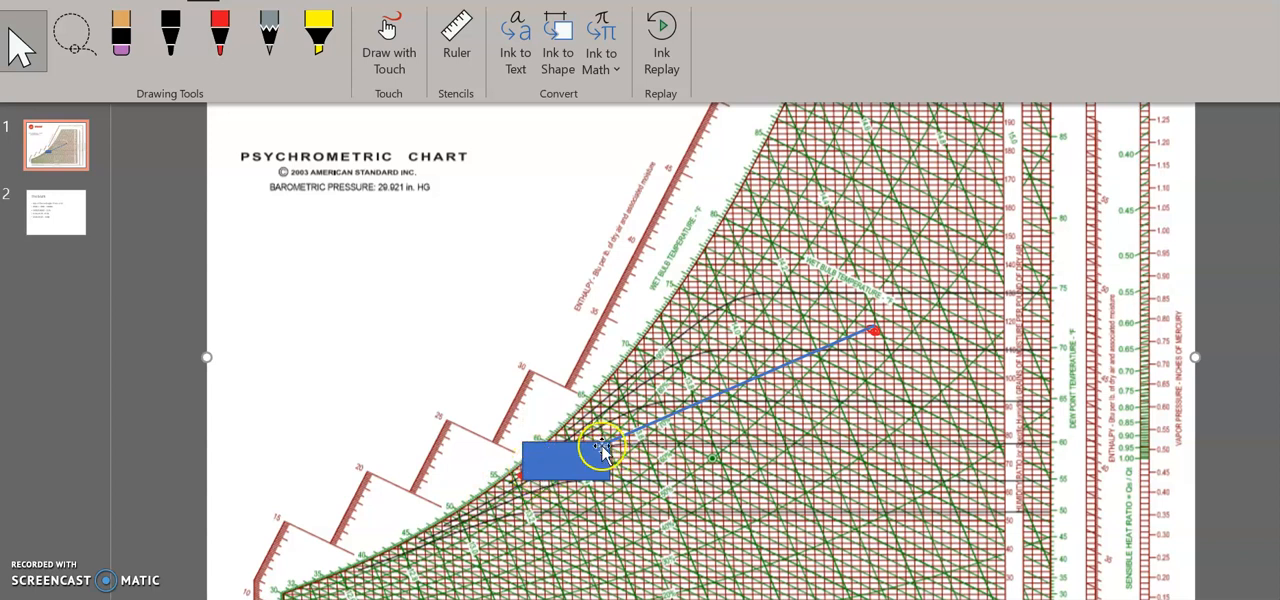
{"action": "mouse_move", "coordinate": [618, 440]}
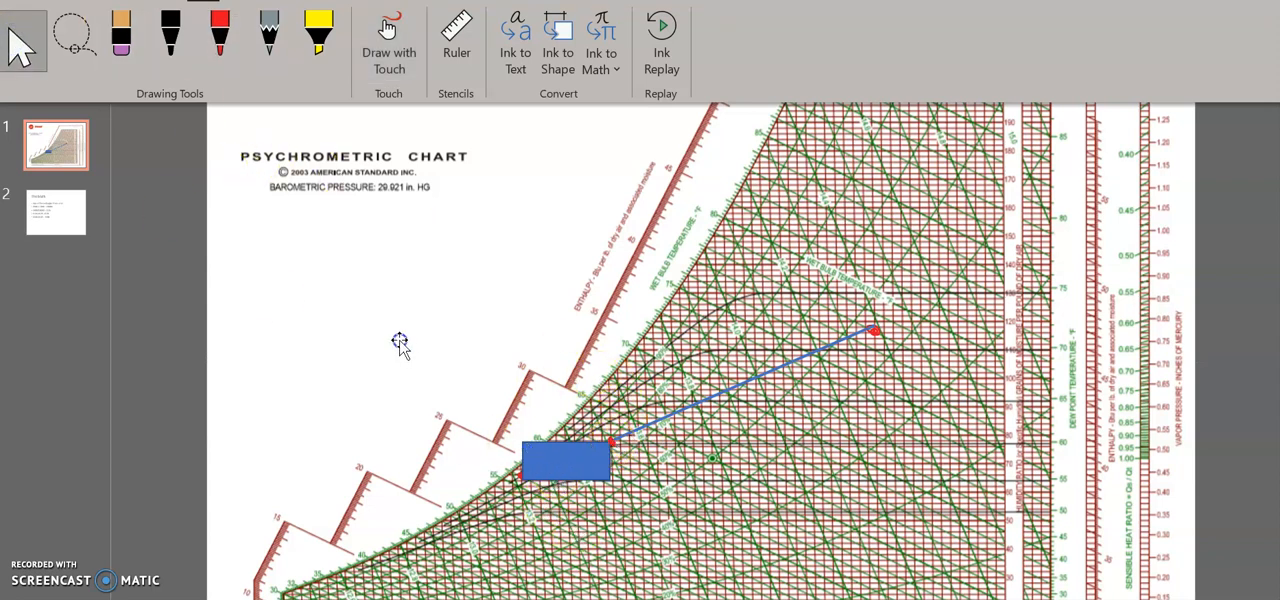
Step: Drag the small rectangle along the lower-left end of the mixing line
{"action": "left_click", "coordinate": [566, 460]}
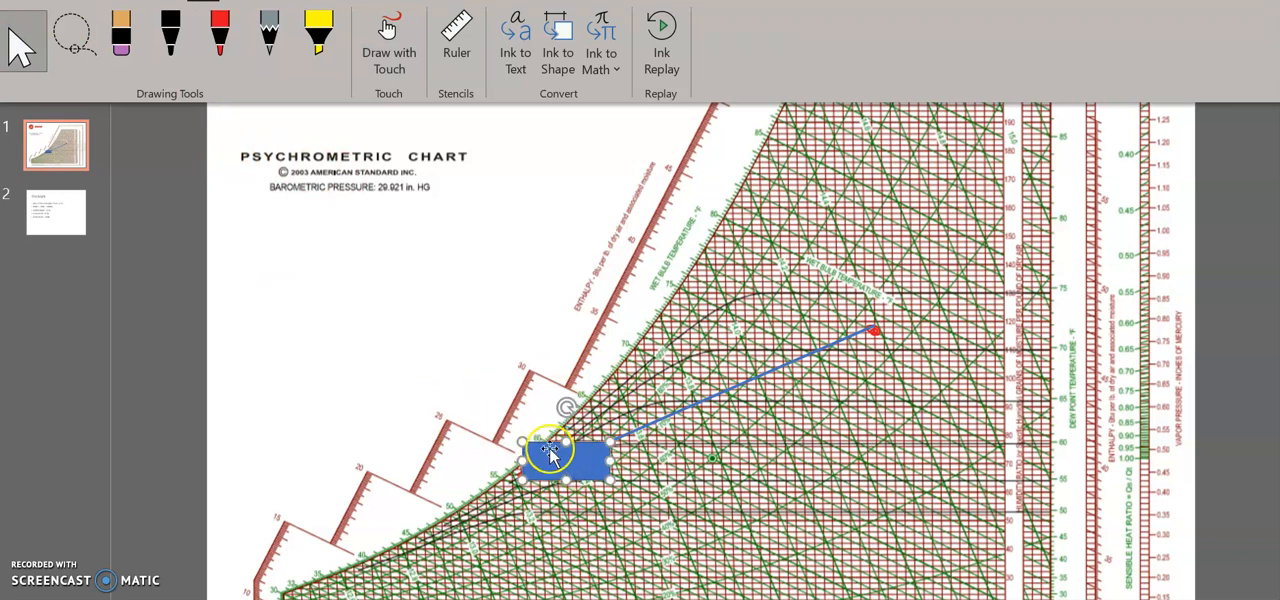
{"action": "left_click_drag", "start_coordinate": [555, 455], "coordinate": [340, 290]}
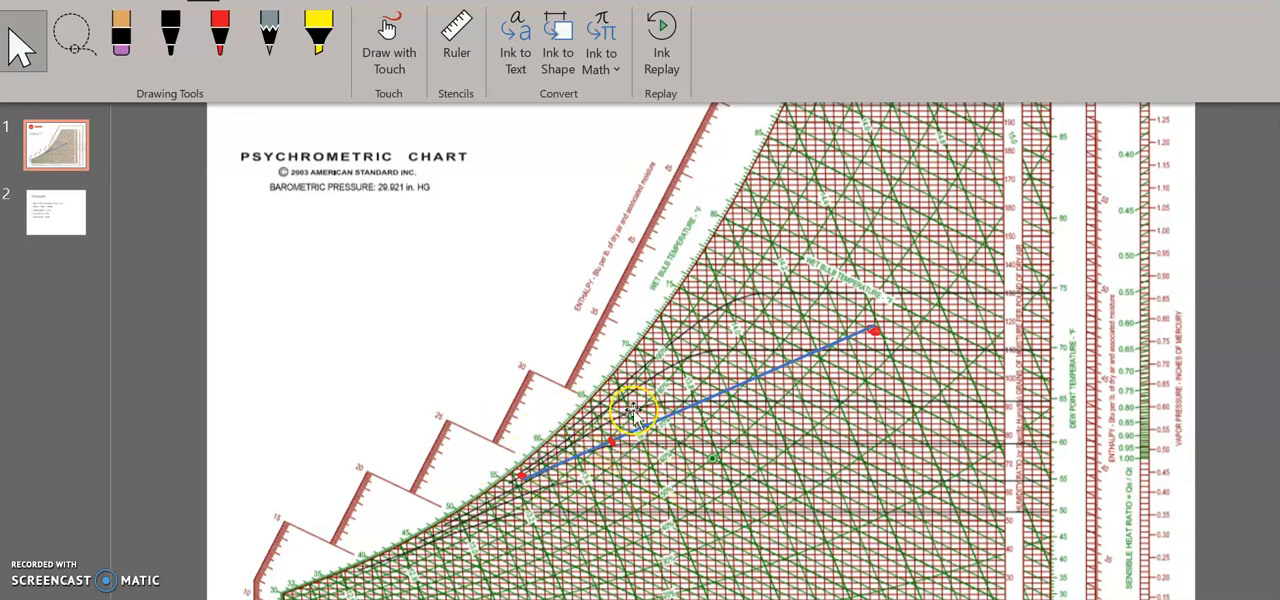
{"action": "mouse_move", "coordinate": [625, 497]}
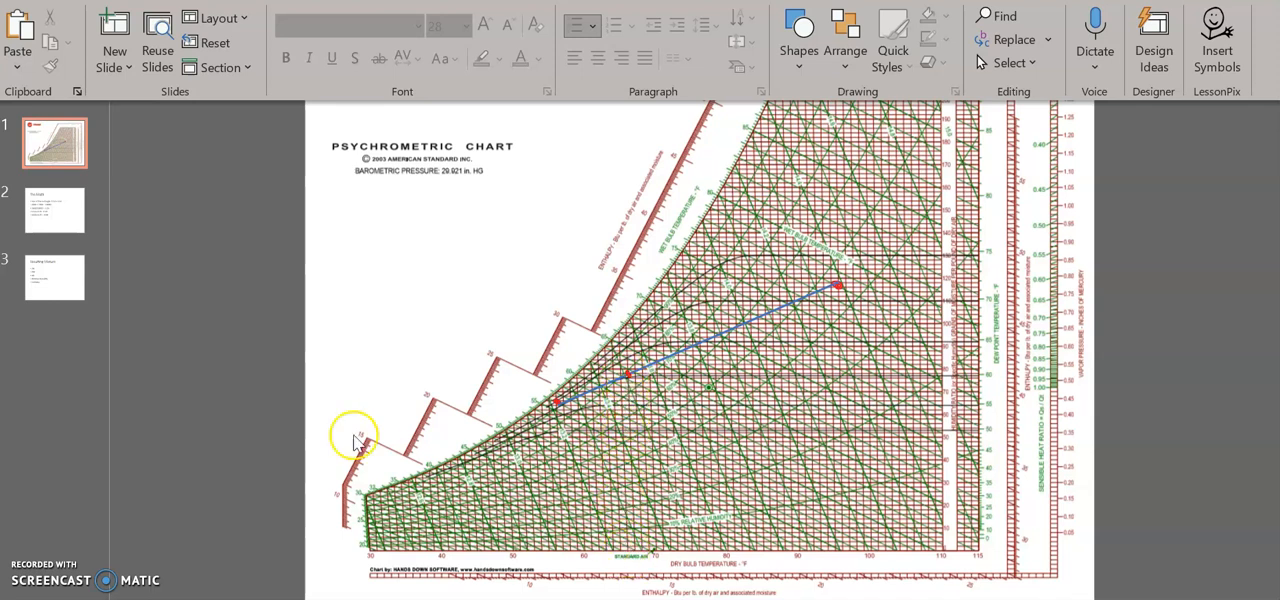
Step: Enter '- 66' after DB on the Resulting Mixture slide
{"action": "left_click", "coordinate": [54, 277]}
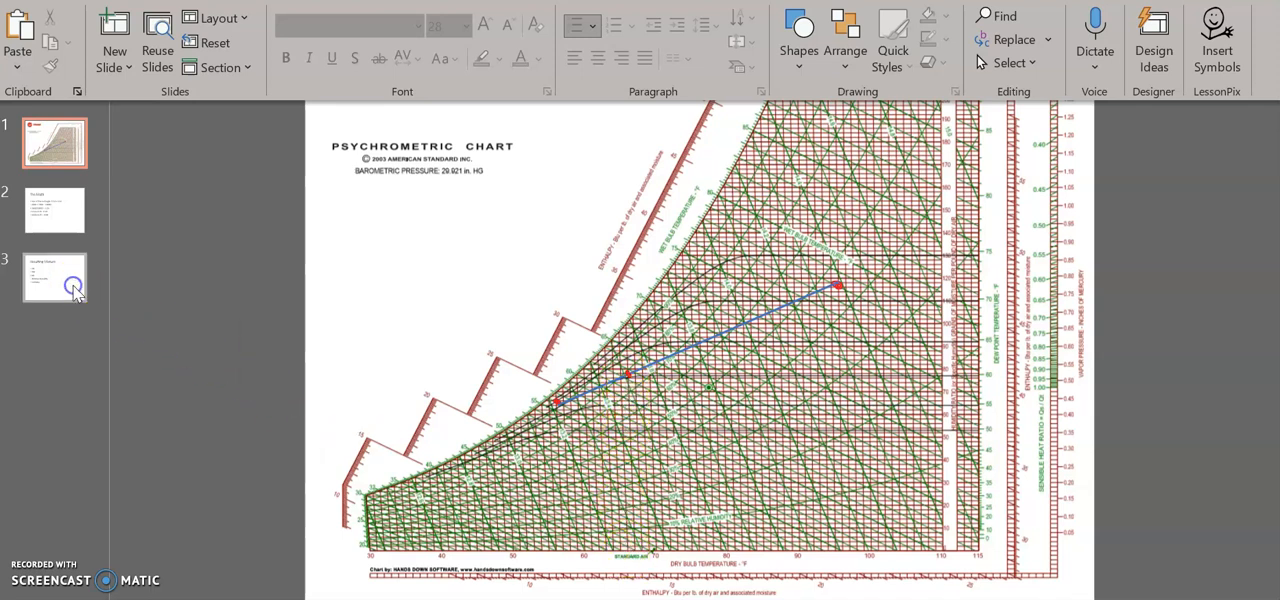
{"action": "left_click", "coordinate": [54, 277]}
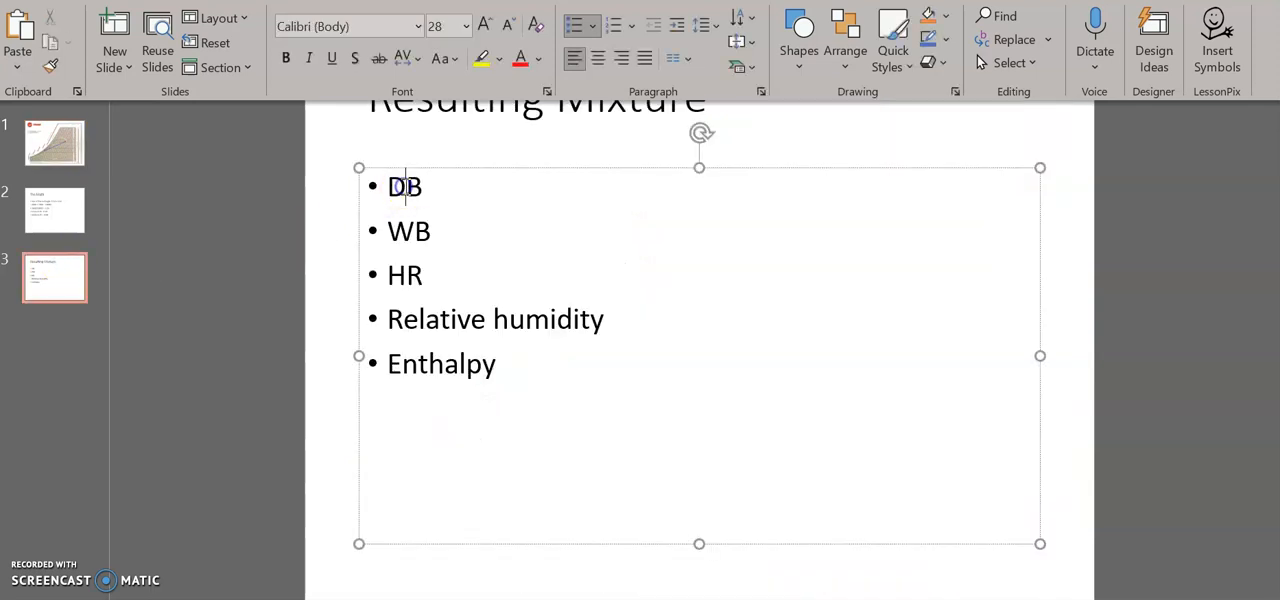
{"action": "type", "text": "-"}
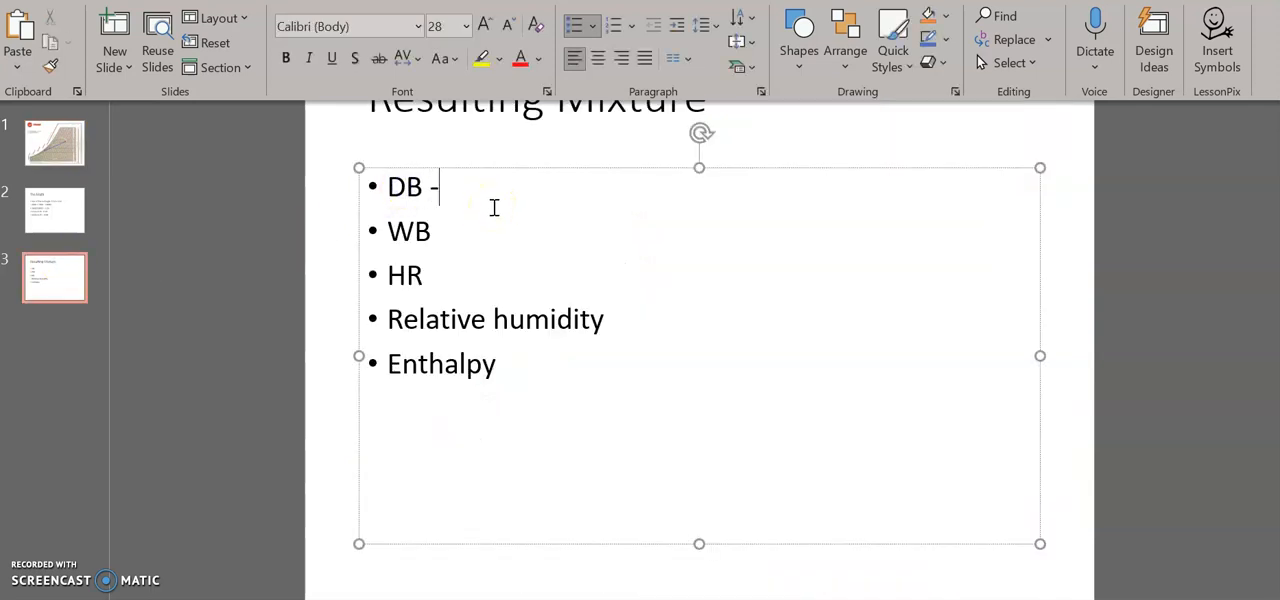
{"action": "type", "text": "66"}
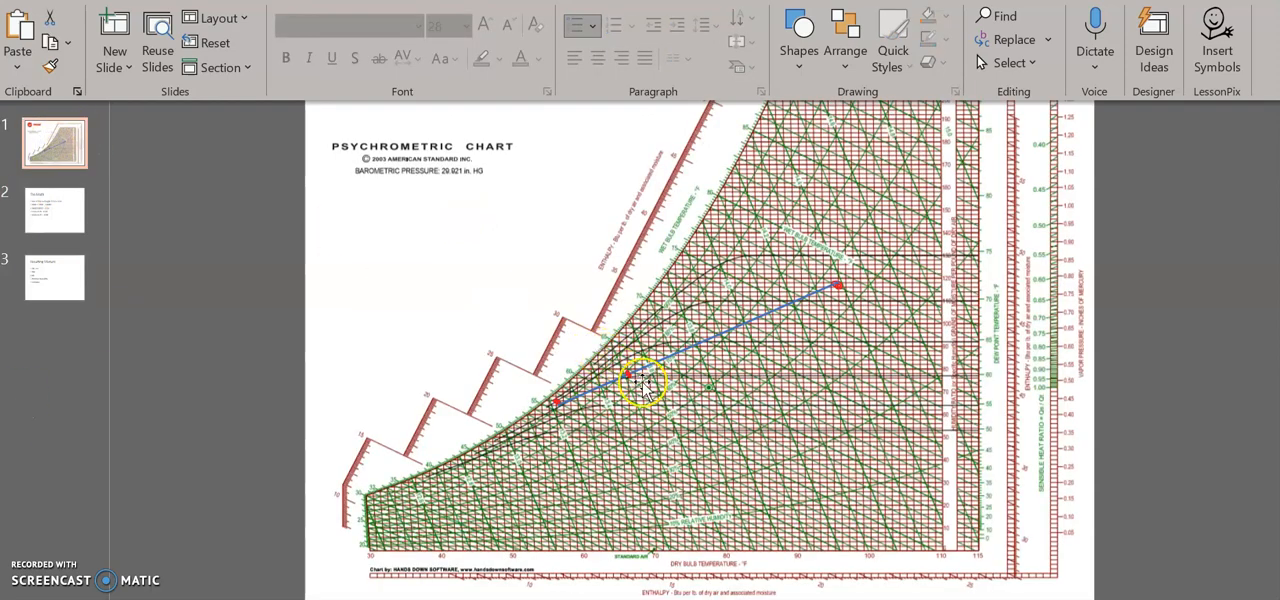
{"action": "mouse_move", "coordinate": [625, 373]}
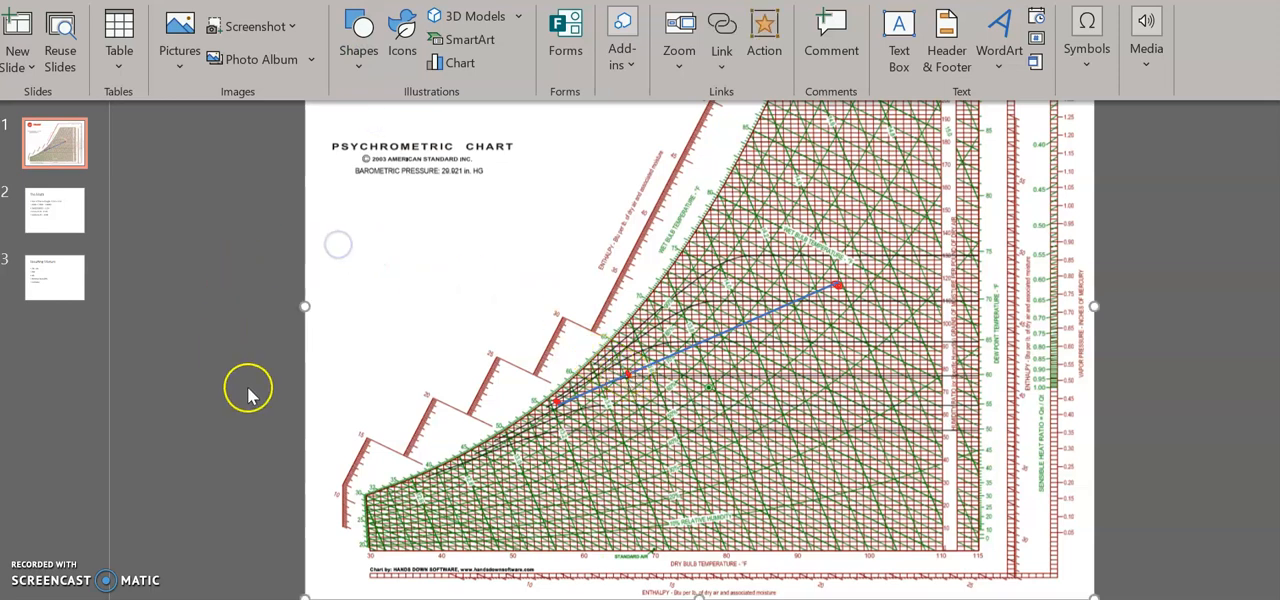
Step: Add '- 62.5' after WB and '- 77' after HR, then a dash after Relative humidity
{"action": "left_click", "coordinate": [54, 277]}
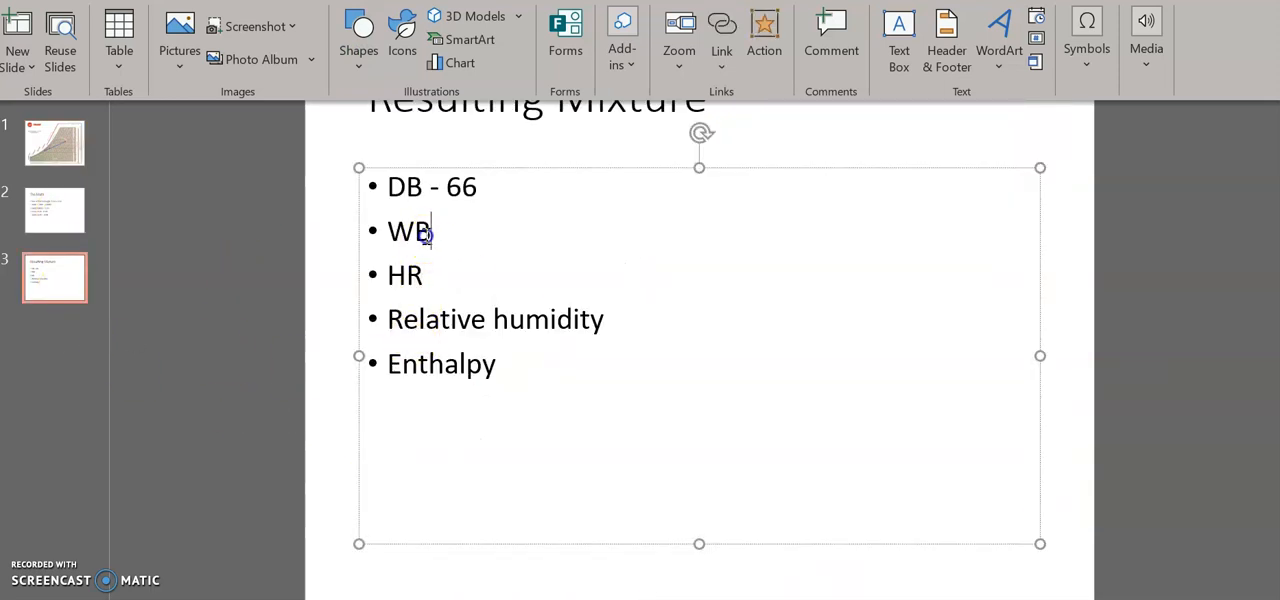
{"action": "type", "text": "-"}
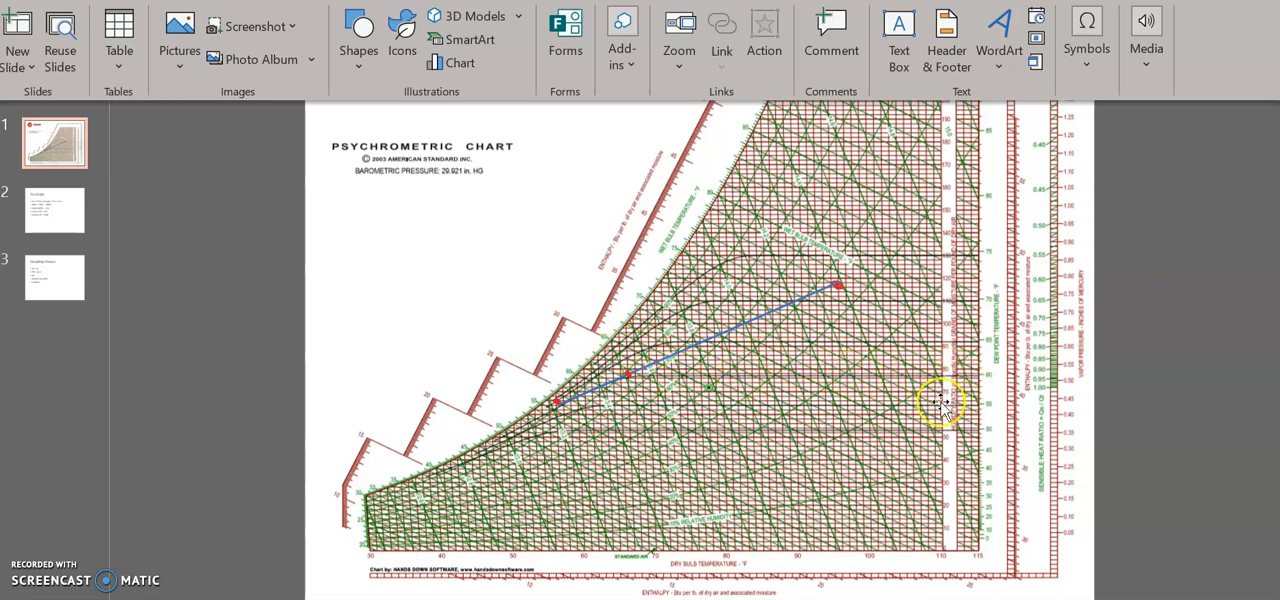
{"action": "mouse_move", "coordinate": [690, 365]}
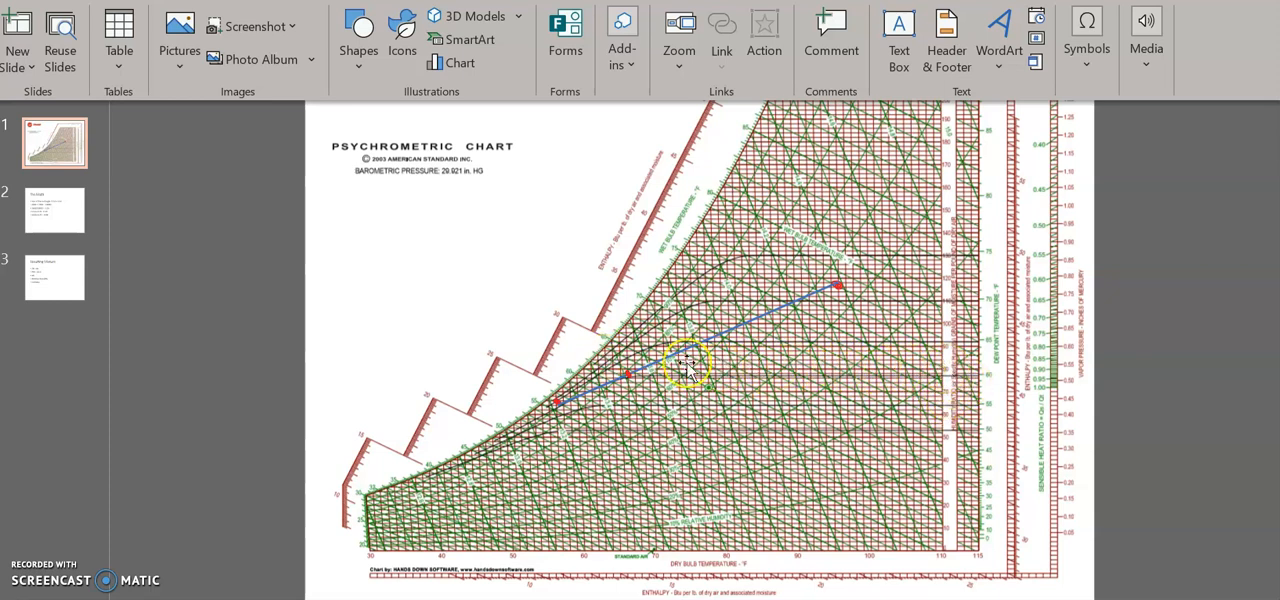
{"action": "left_click", "coordinate": [55, 277]}
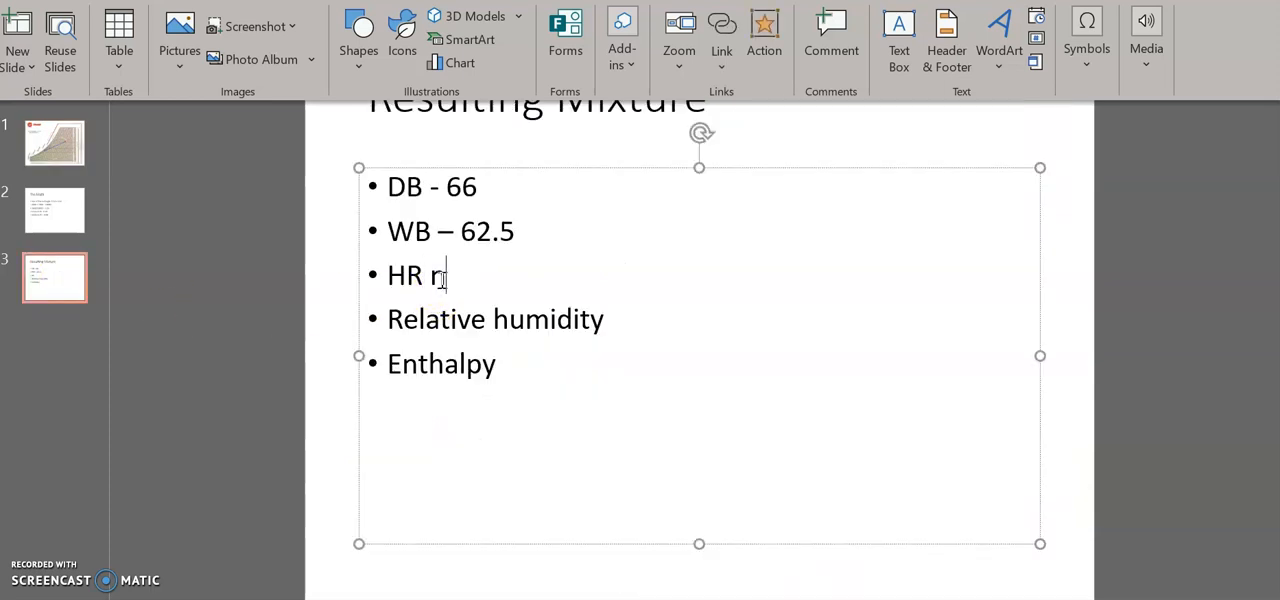
{"action": "key", "text": "Backspace"}
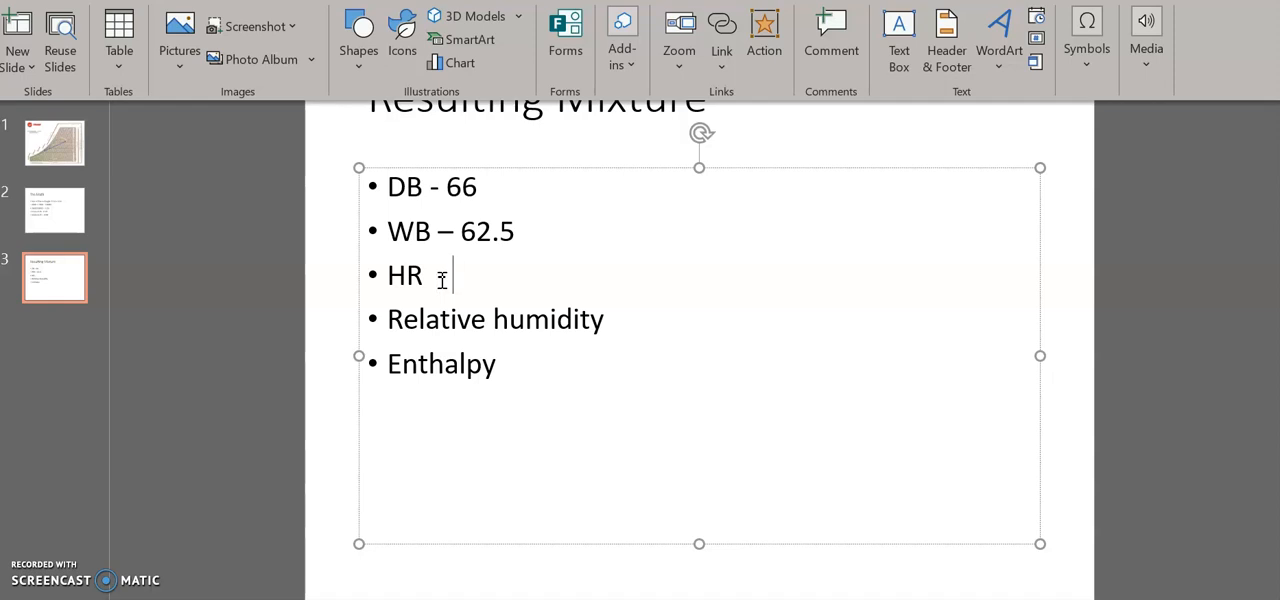
{"action": "type", "text": "- 77"}
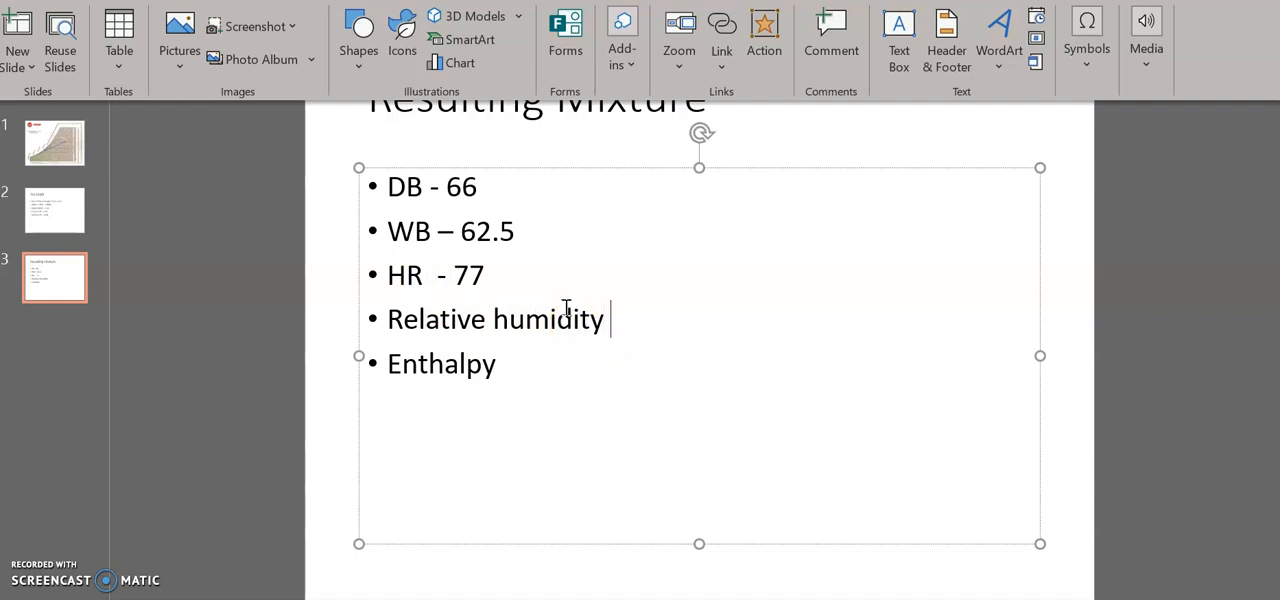
{"action": "type", "text": "-"}
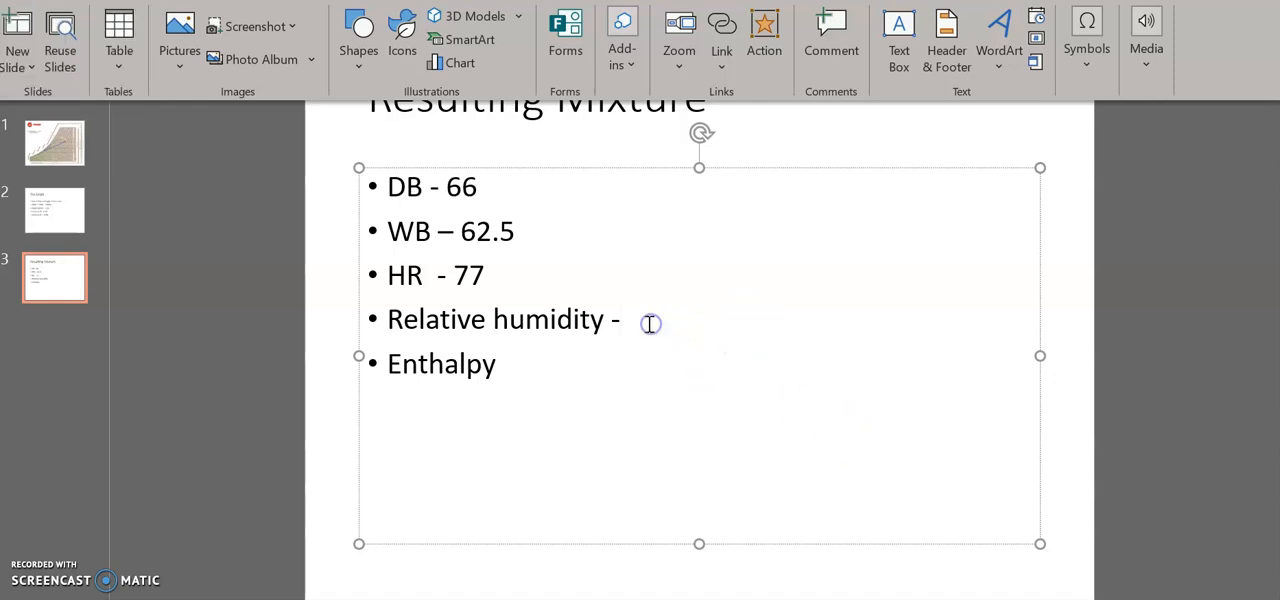
Step: Type 80% for relative humidity, verify on the chart, and handwrite 27 after Enthalpy
{"action": "type", "text": "80%"}
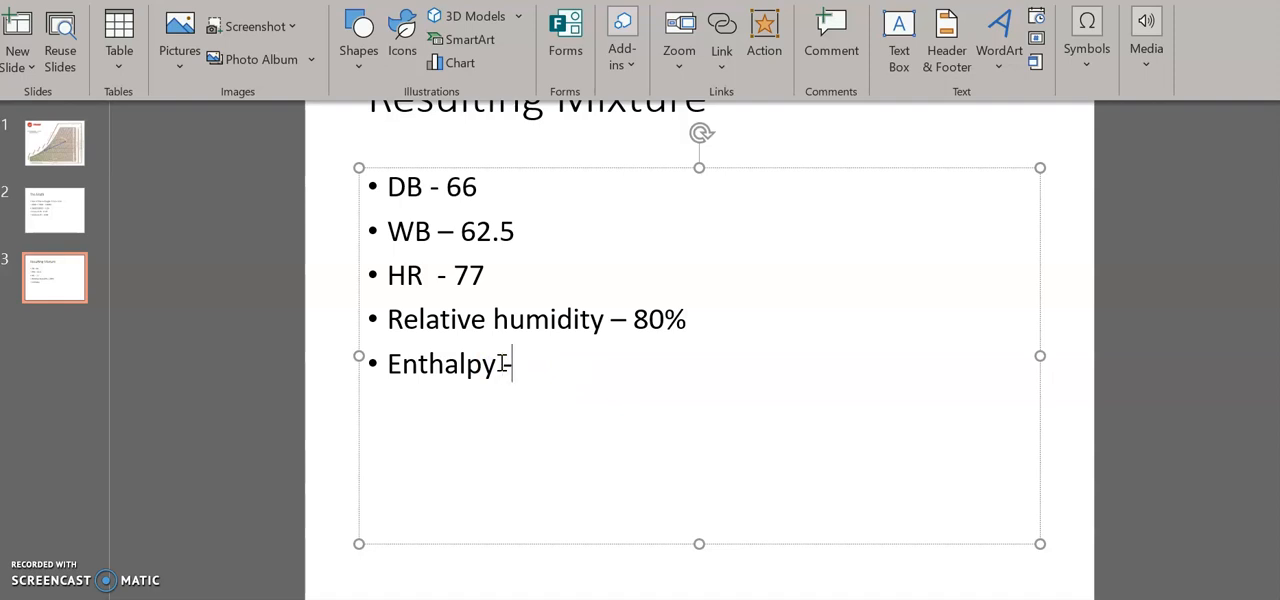
{"action": "left_click", "coordinate": [55, 143]}
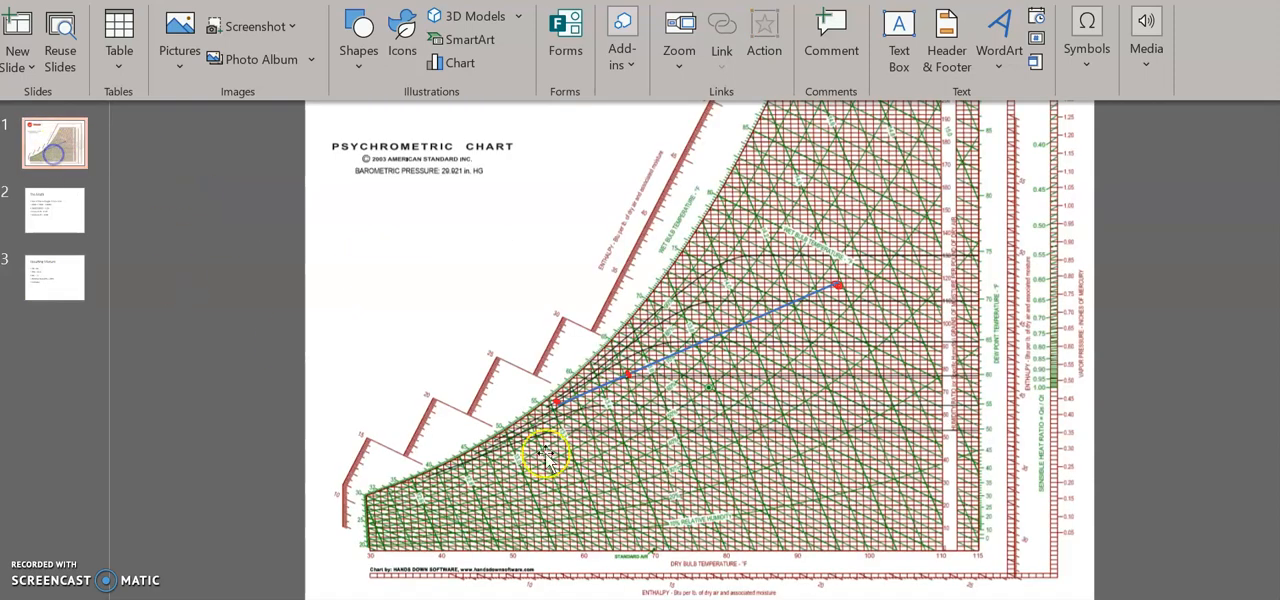
{"action": "mouse_move", "coordinate": [660, 413]}
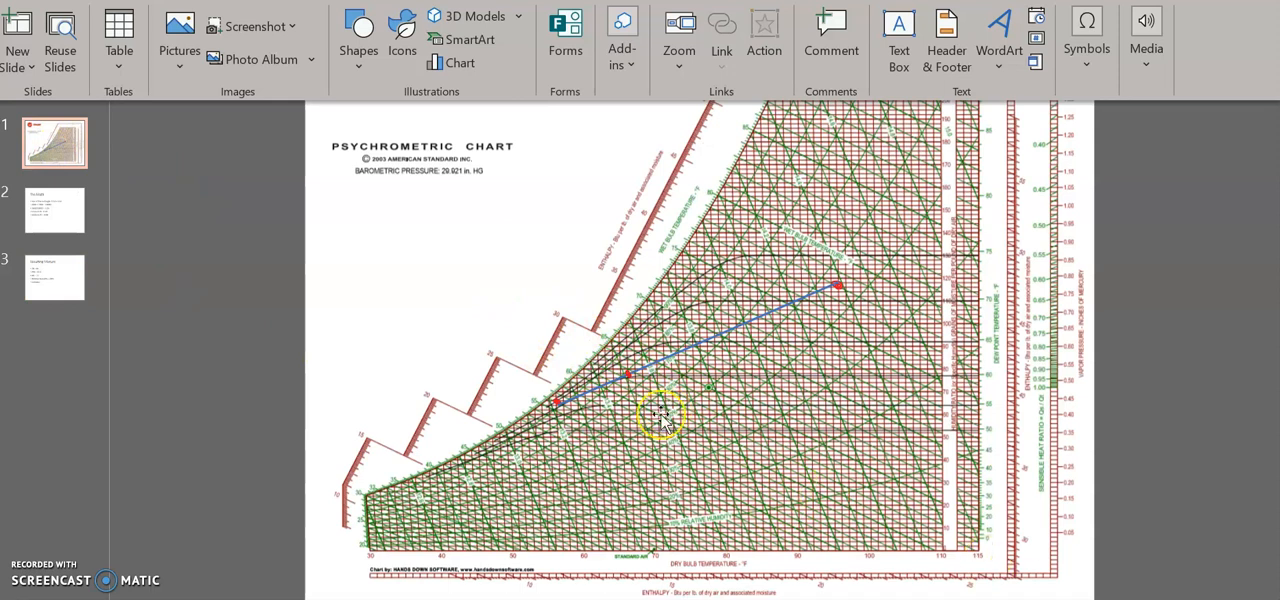
{"action": "left_click", "coordinate": [54, 277]}
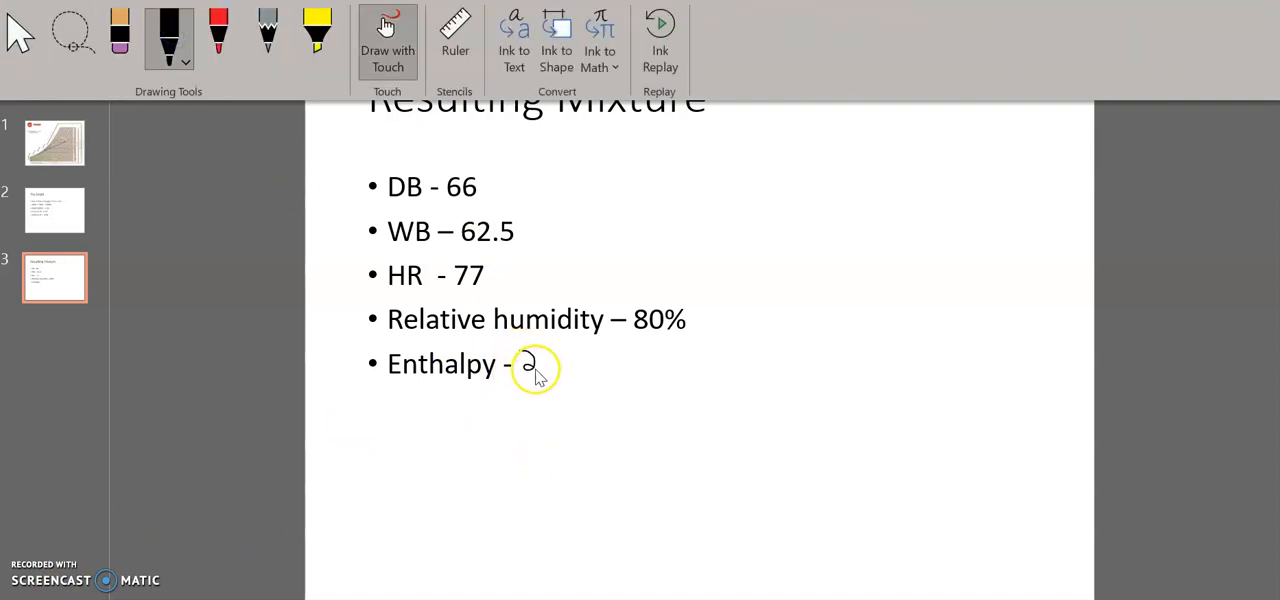
{"action": "left_click_drag", "start_coordinate": [545, 355], "coordinate": [560, 375]}
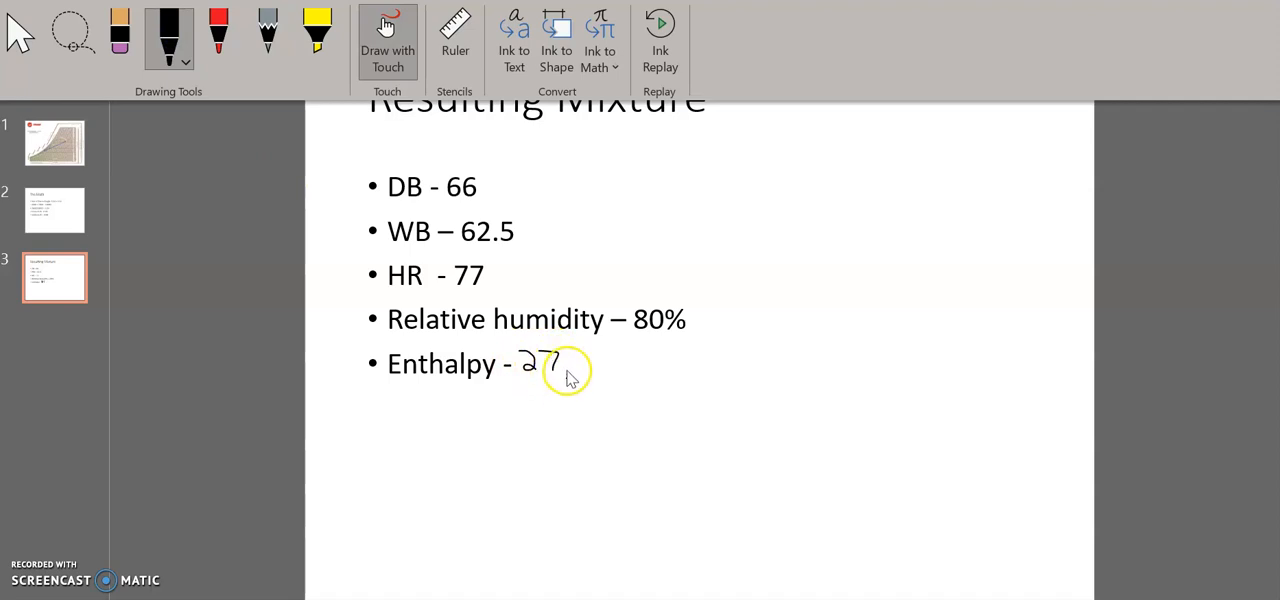